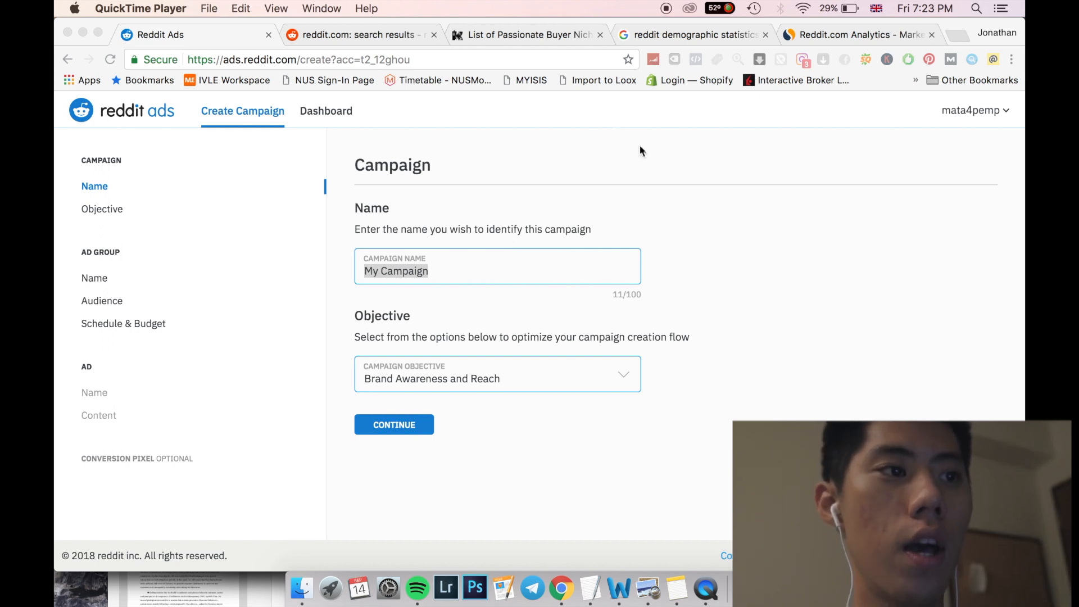
Switch to the Google Images tab and open The Atlantic's Reddit demographics chart by age and gender.
left_click(523, 34)
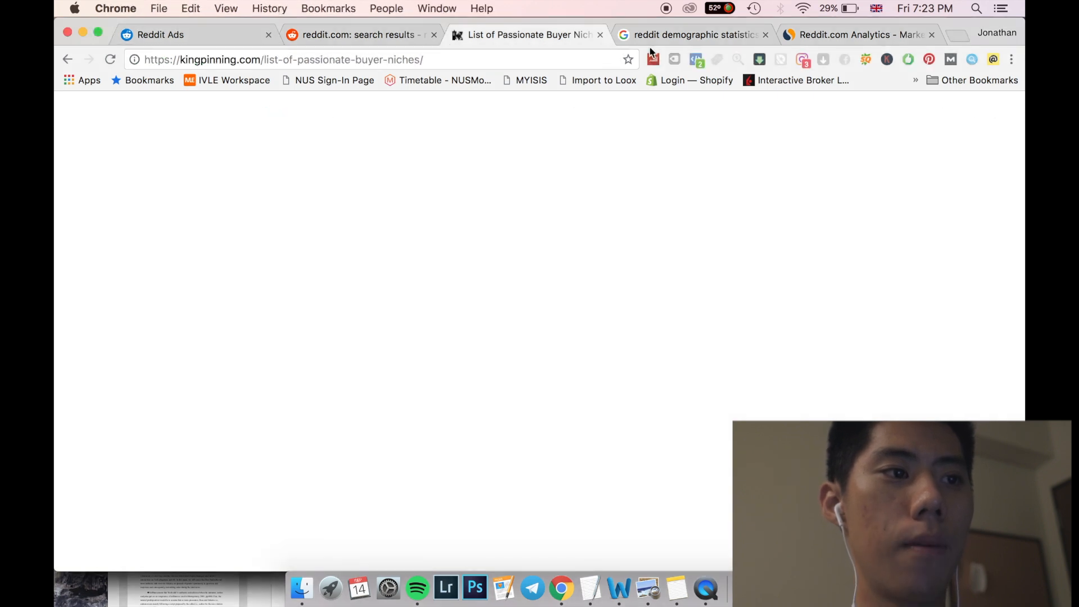
left_click(692, 35)
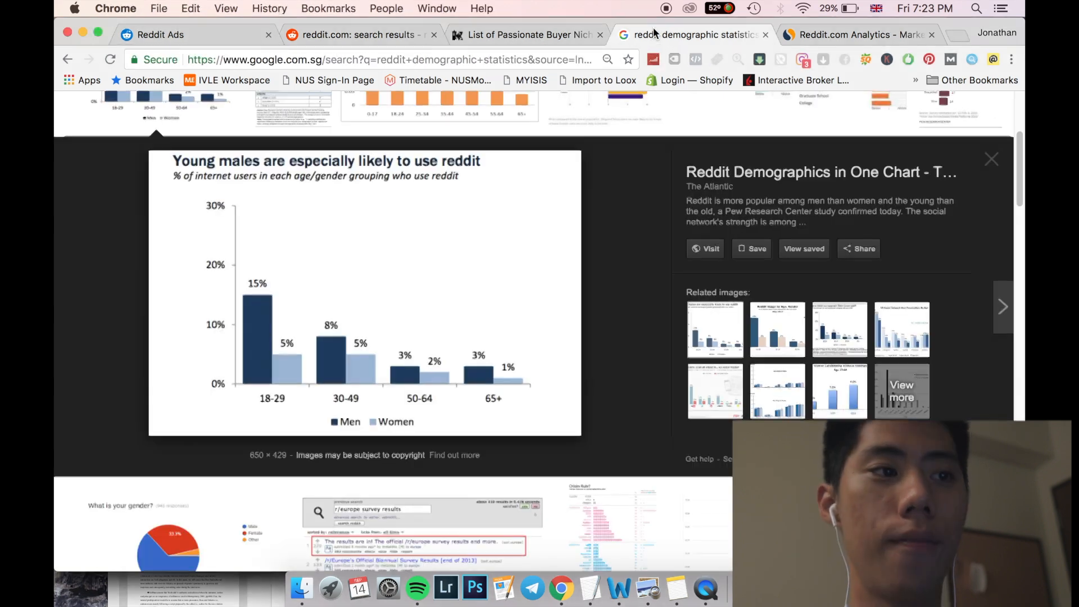
mouse_move(488, 261)
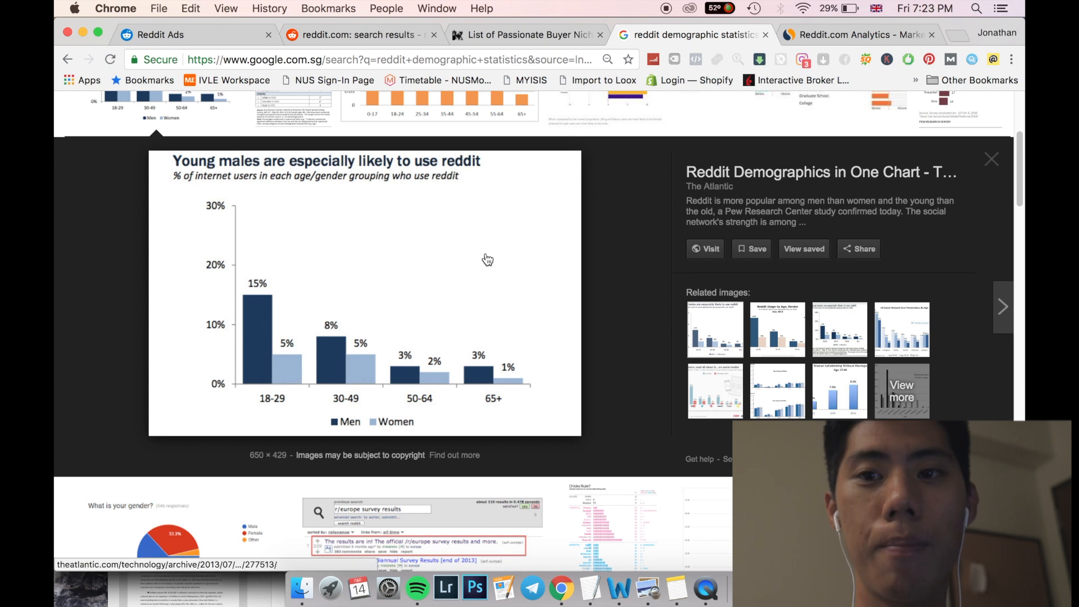
mouse_move(373, 371)
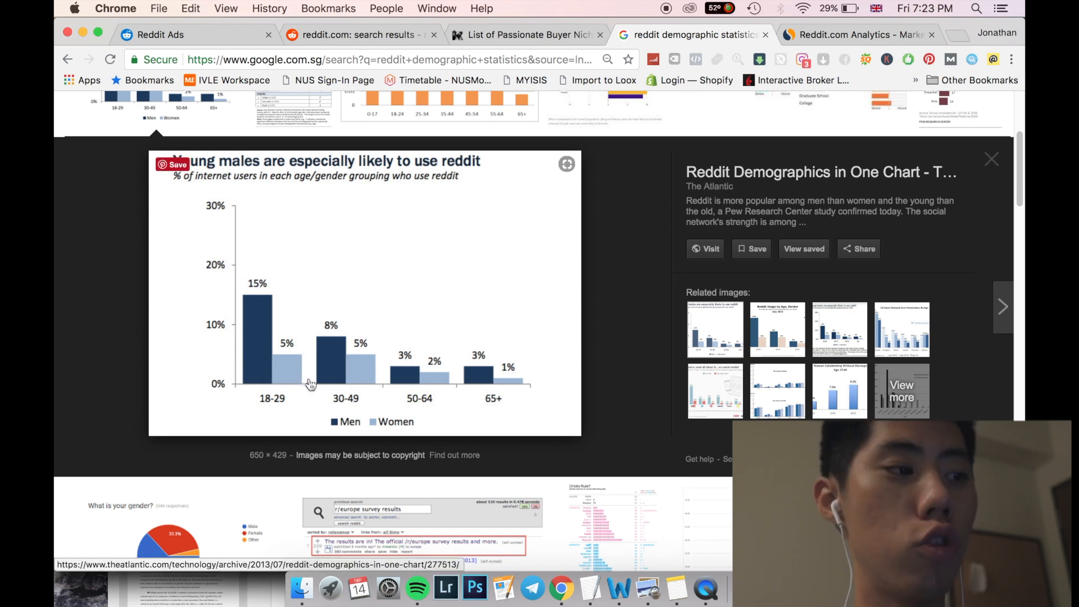
mouse_move(294, 370)
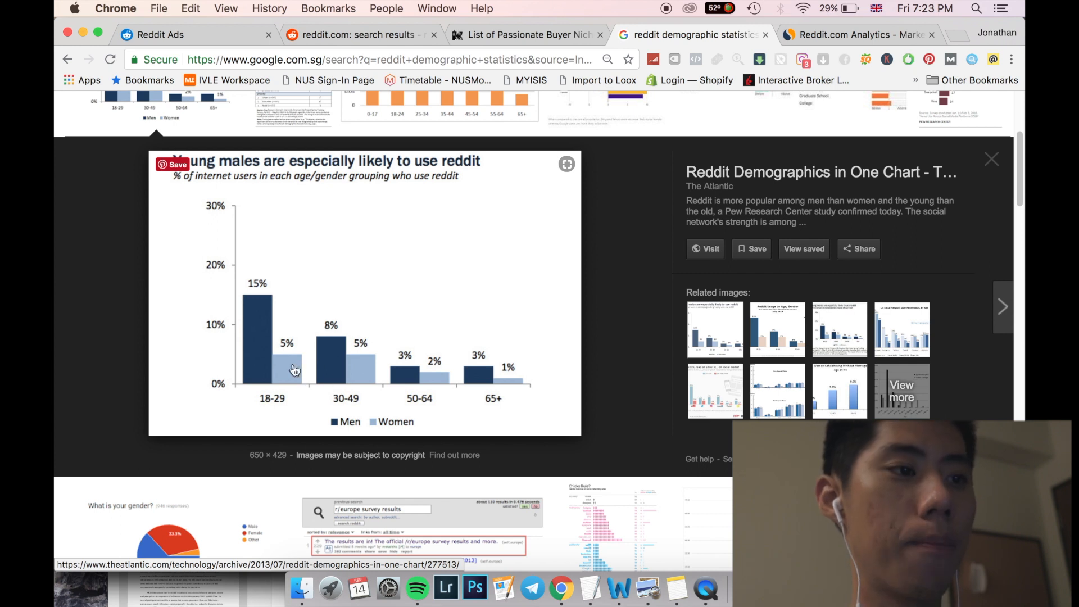
View reddit.com traffic by country on SimilarWeb, led by the United States at 39.85%.
left_click(857, 34)
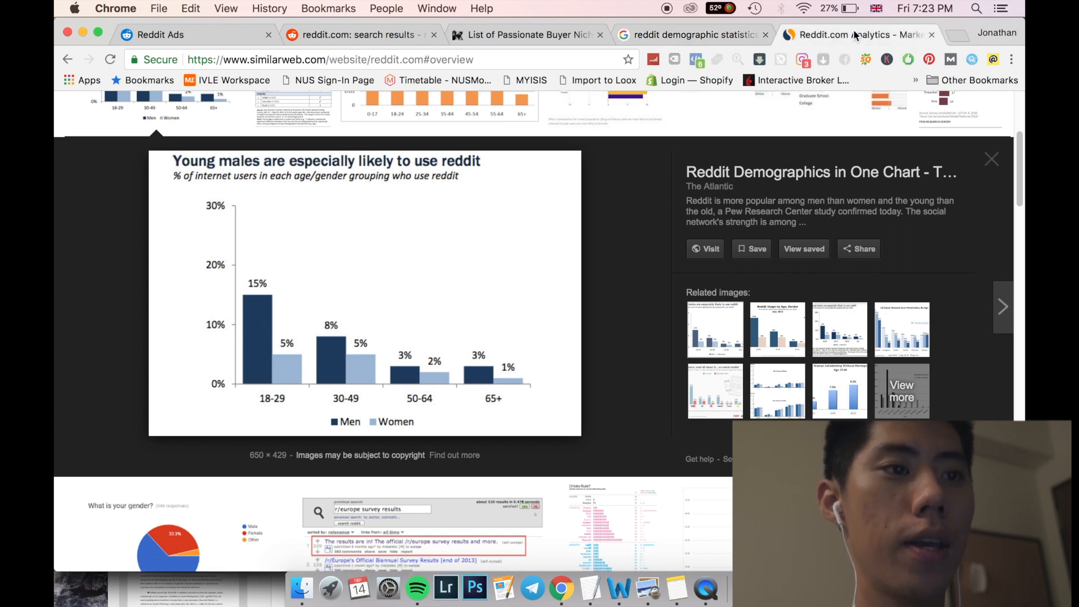
left_click(991, 159)
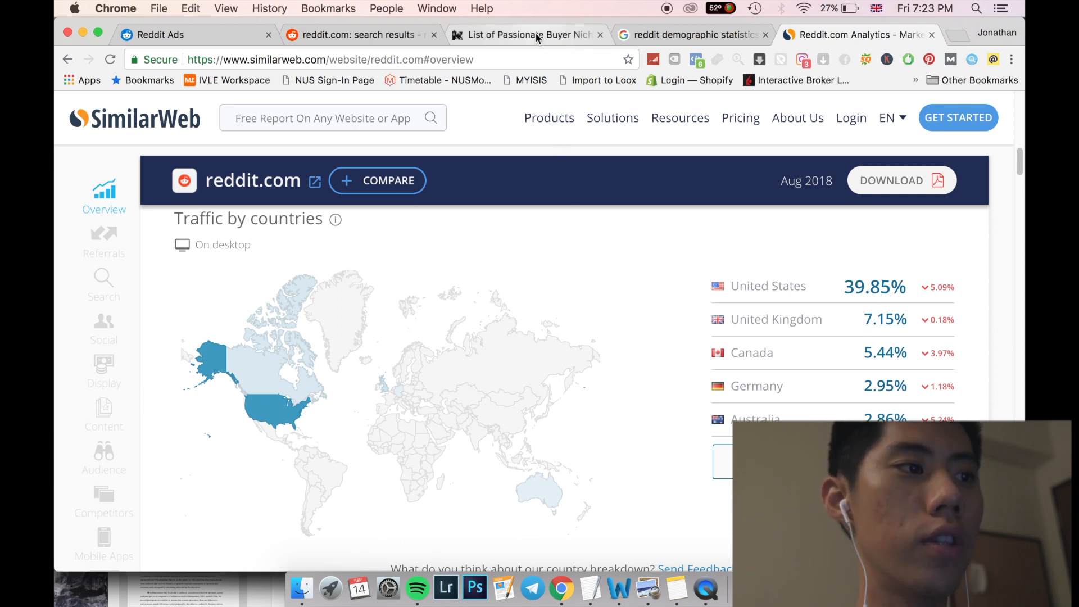
left_click(527, 34)
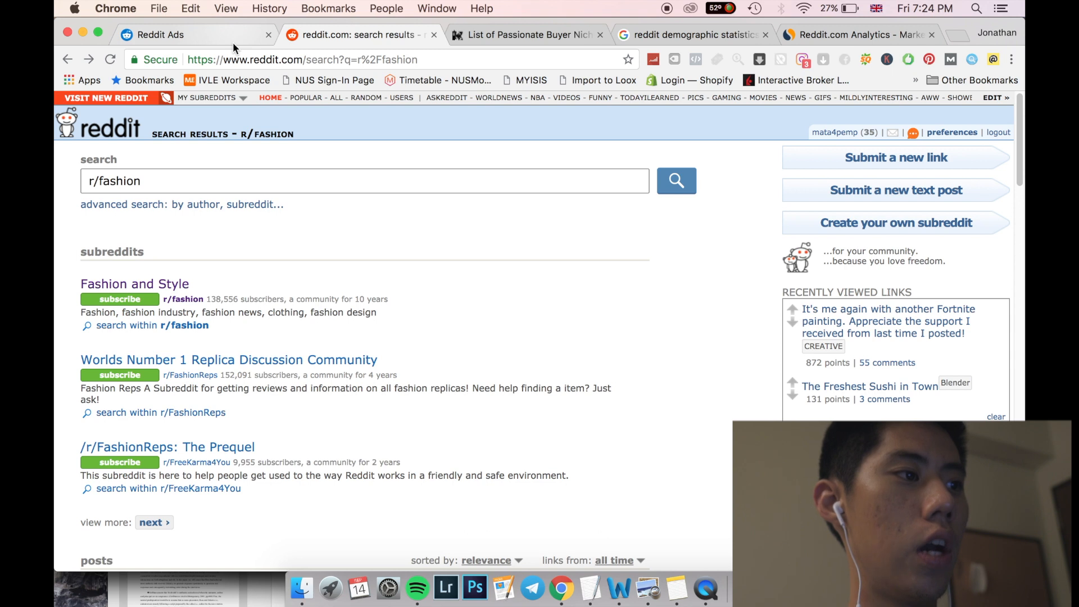
mouse_move(349, 260)
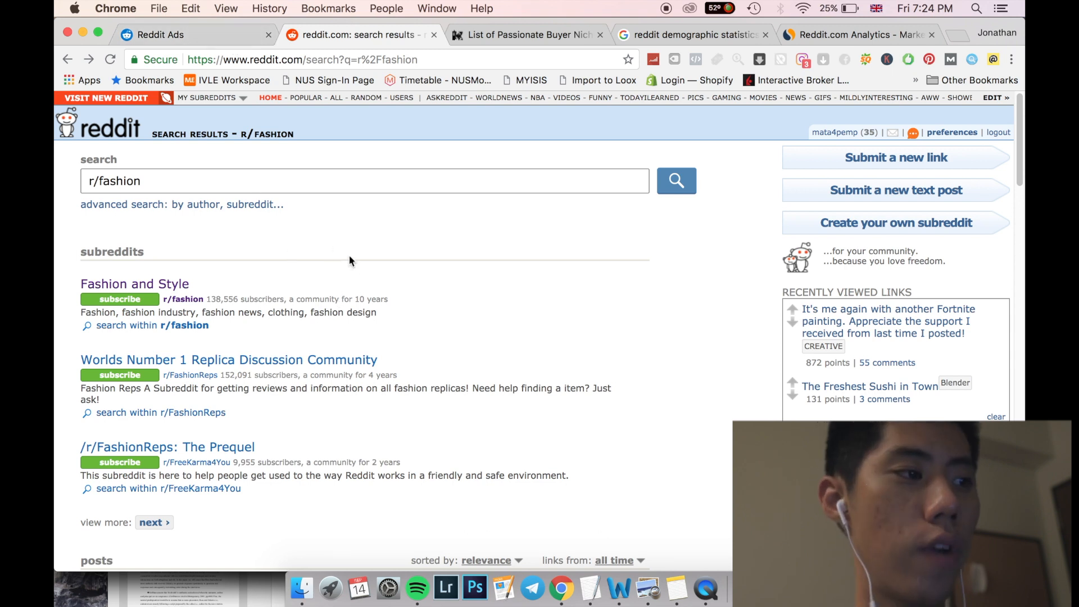
mouse_move(355, 266)
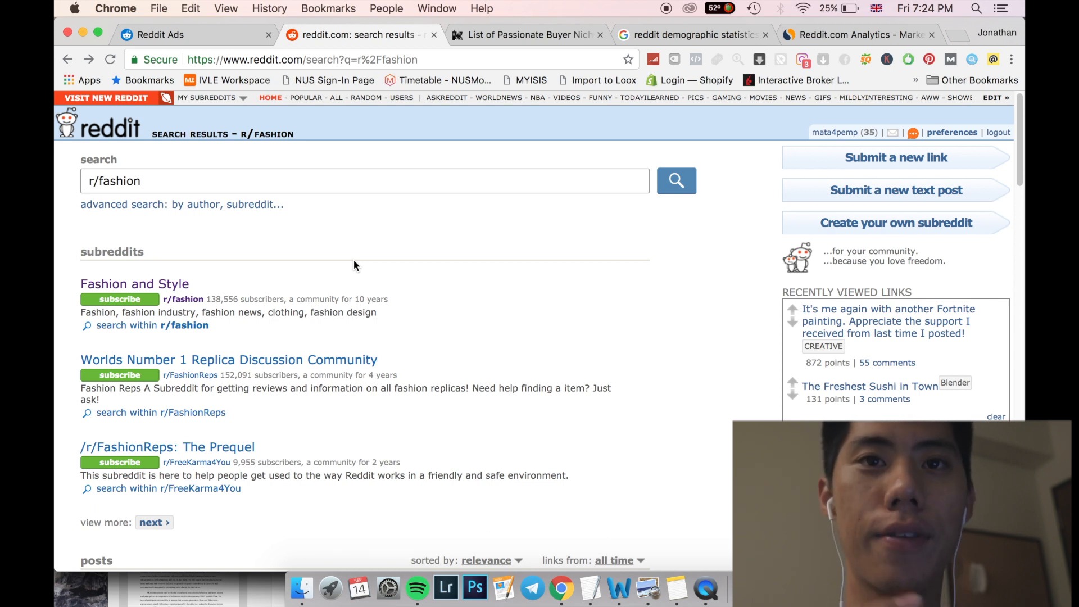
mouse_move(291, 239)
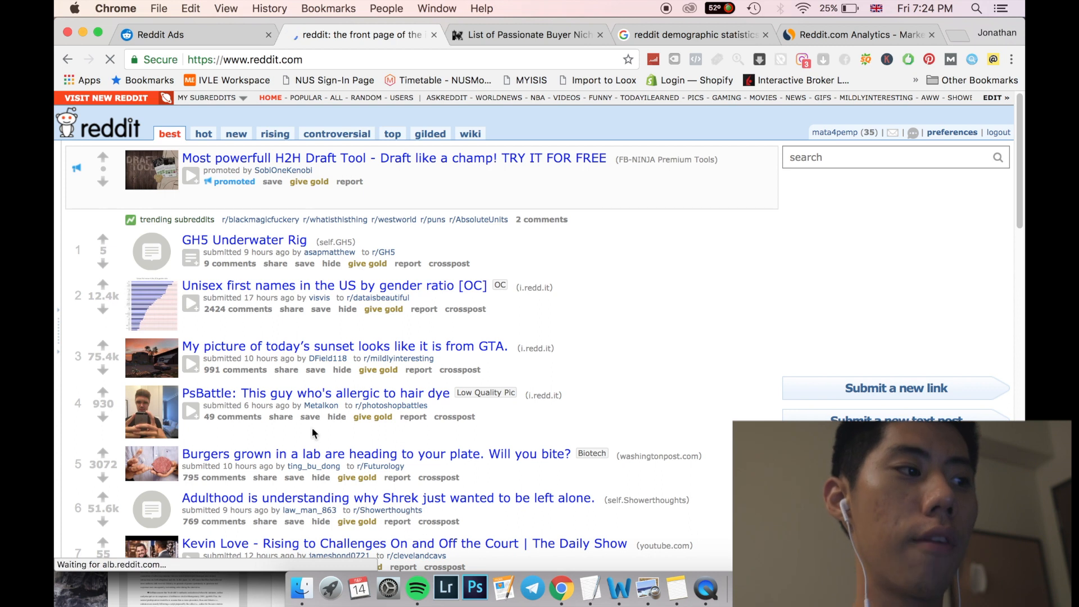
Scroll down through the Reddit front page.
scroll("down", 3)
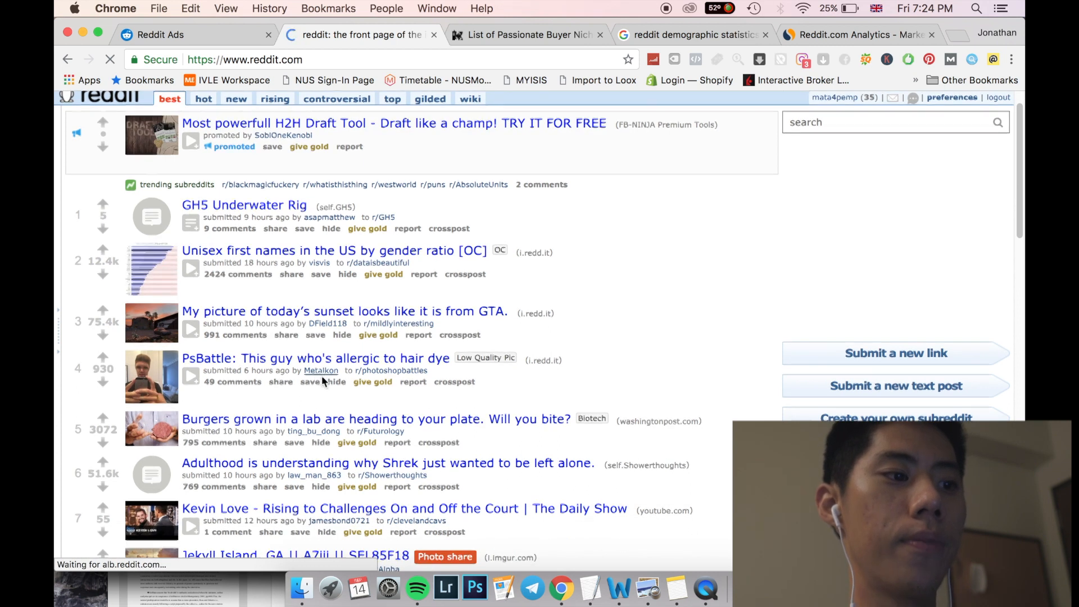
scroll("down", 3)
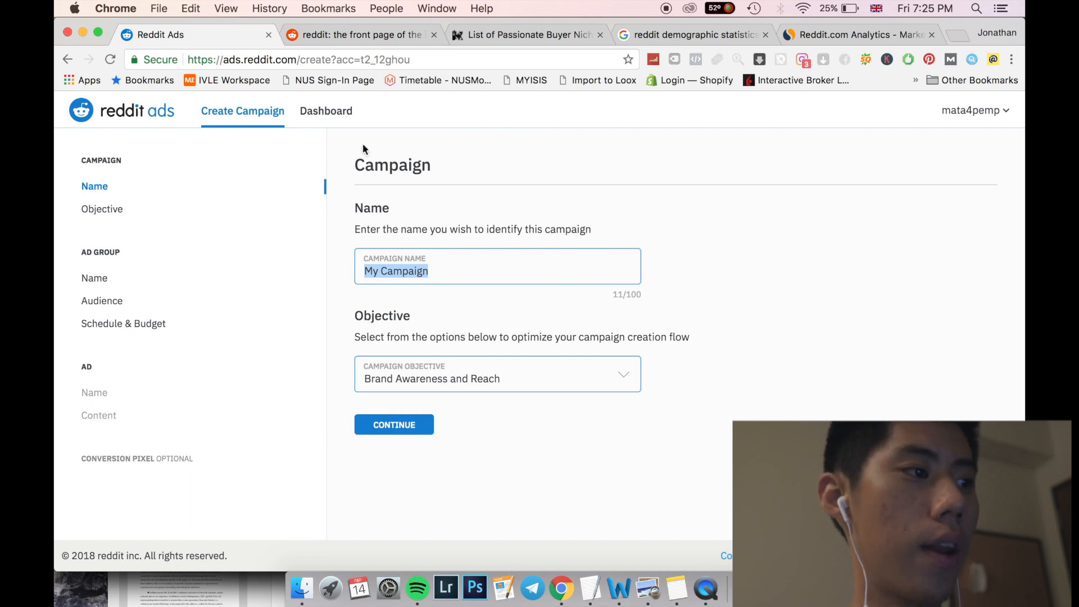
mouse_move(416, 203)
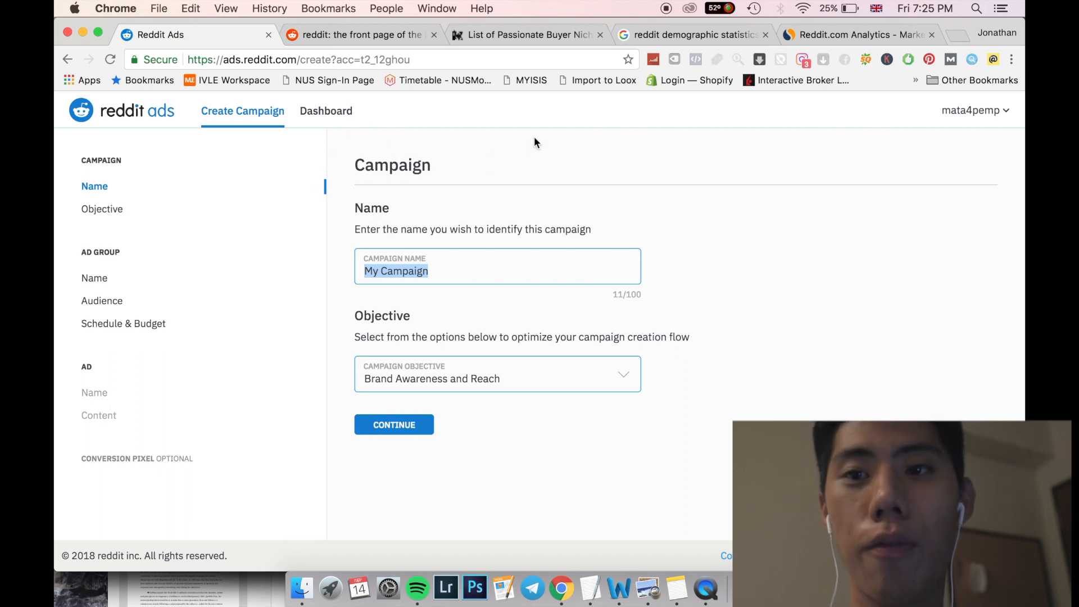
mouse_move(152, 494)
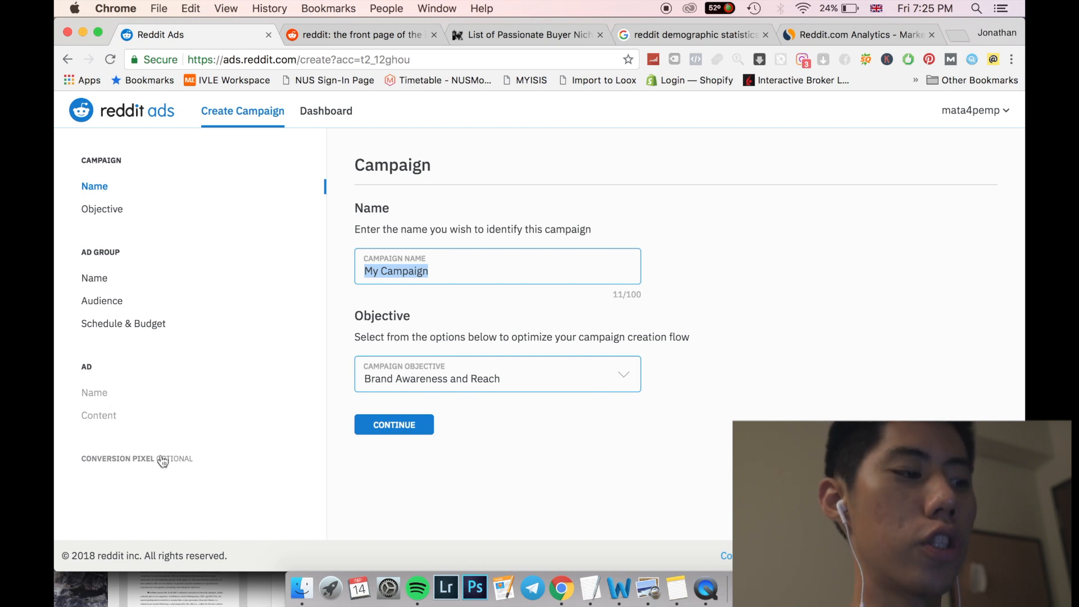
left_click(117, 459)
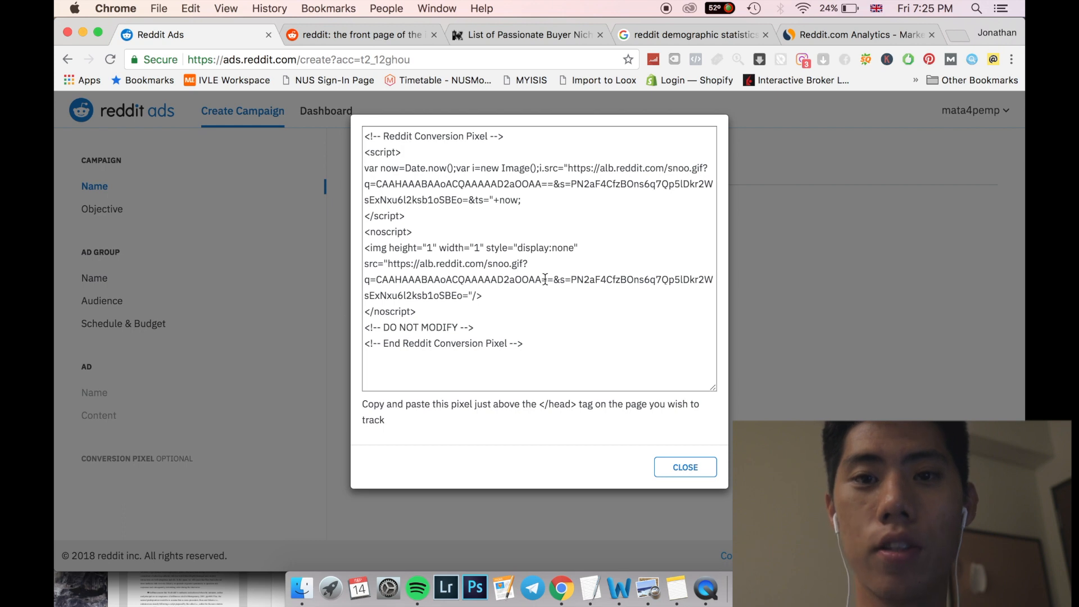
mouse_move(589, 415)
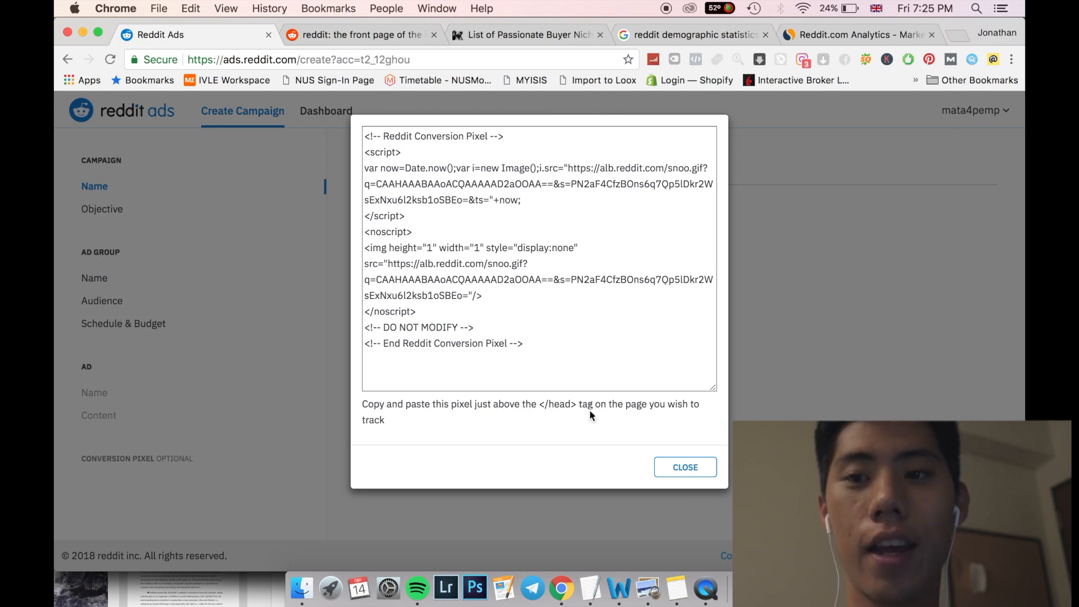
mouse_move(570, 410)
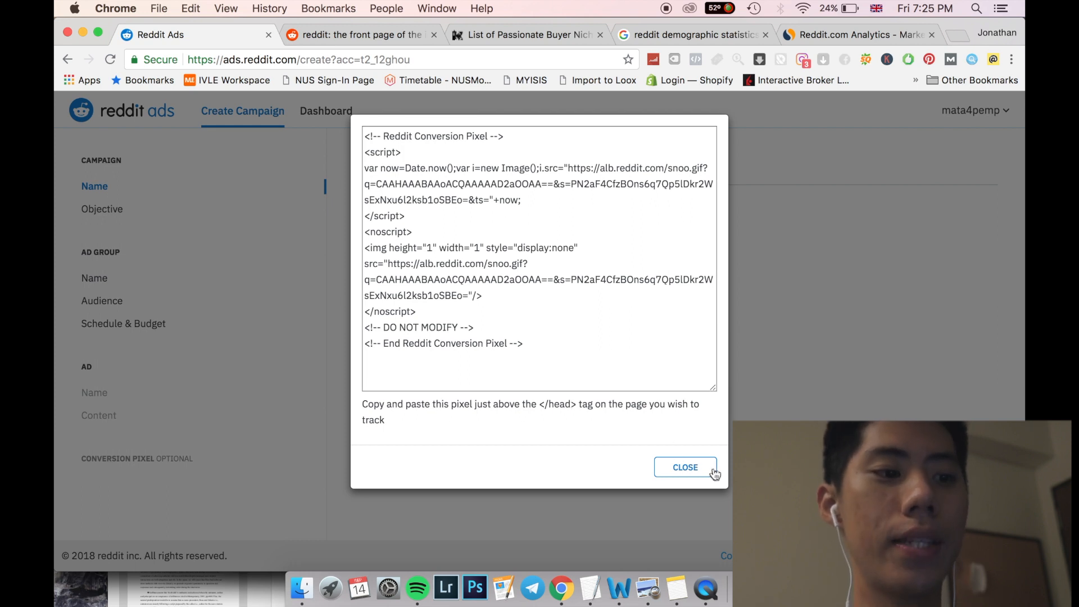
left_click(684, 468)
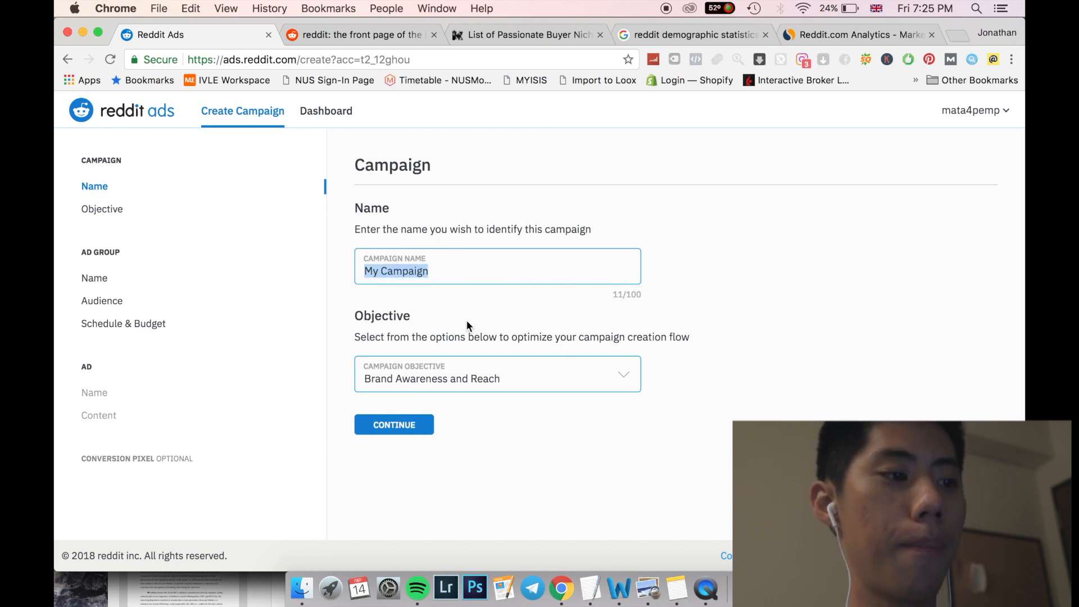
mouse_move(556, 378)
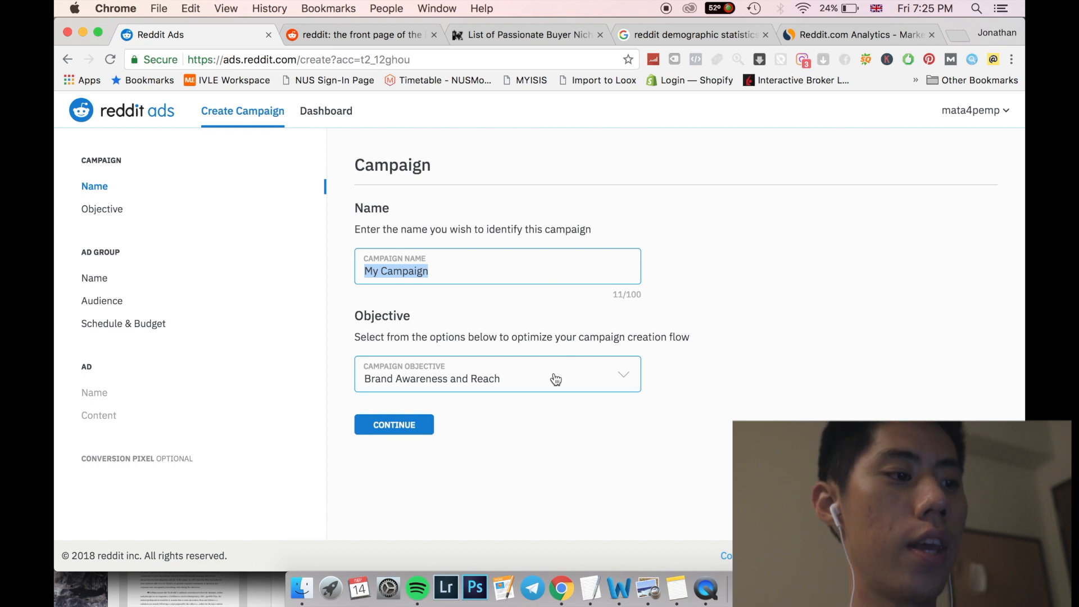
Change the campaign objective to Traffic and continue to the Ad Group page.
left_click(497, 377)
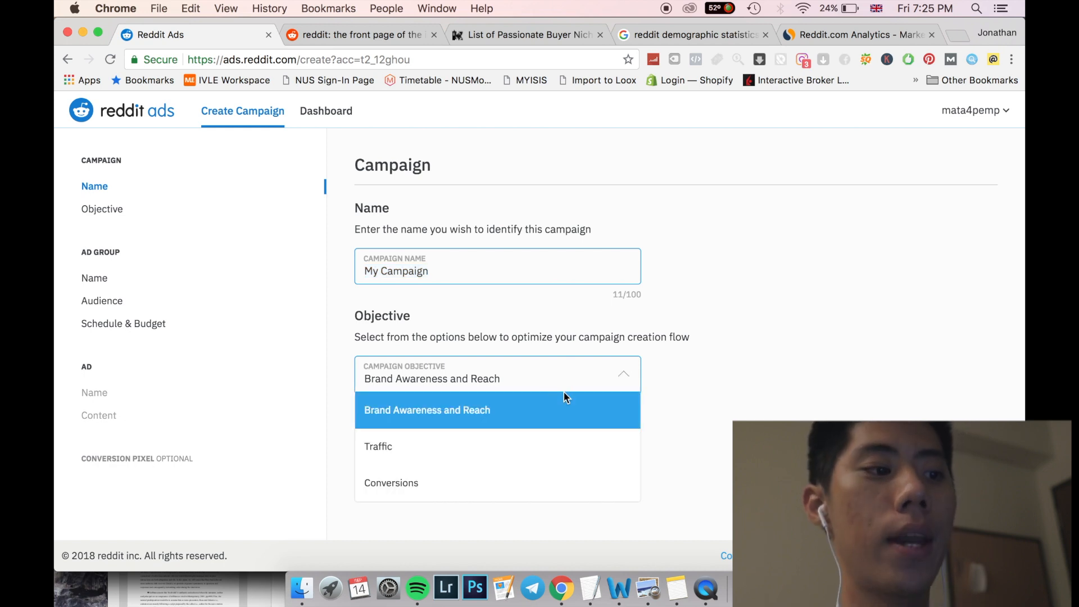
mouse_move(683, 413)
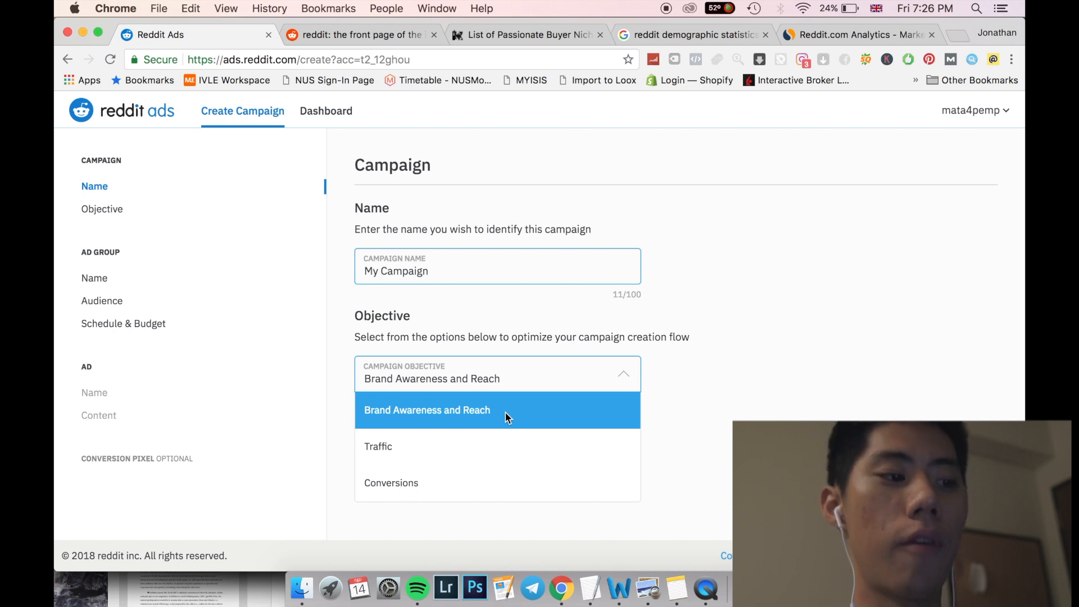
mouse_move(510, 452)
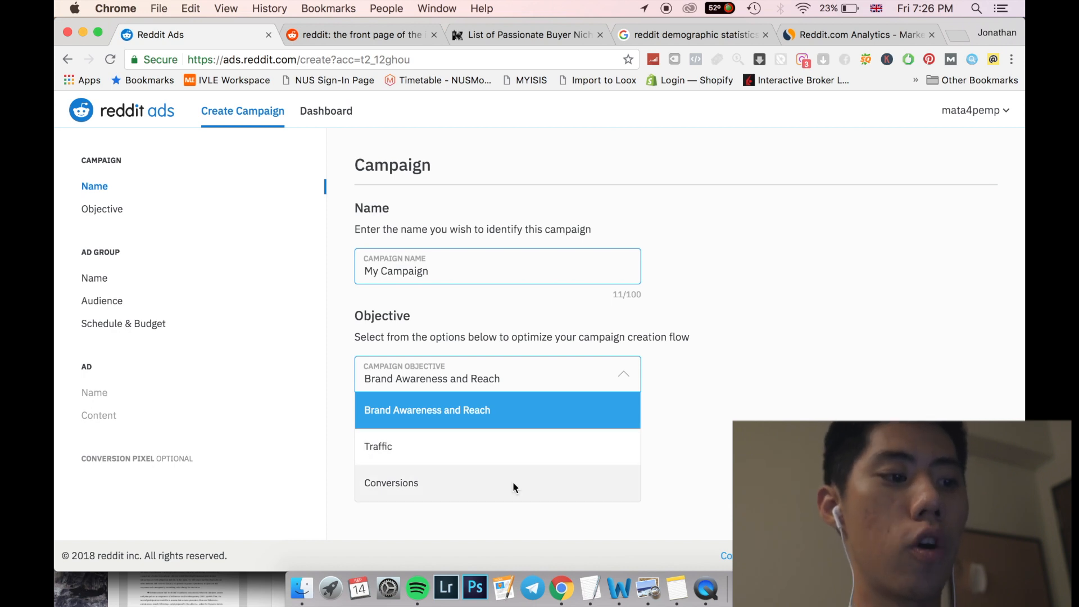
mouse_move(506, 466)
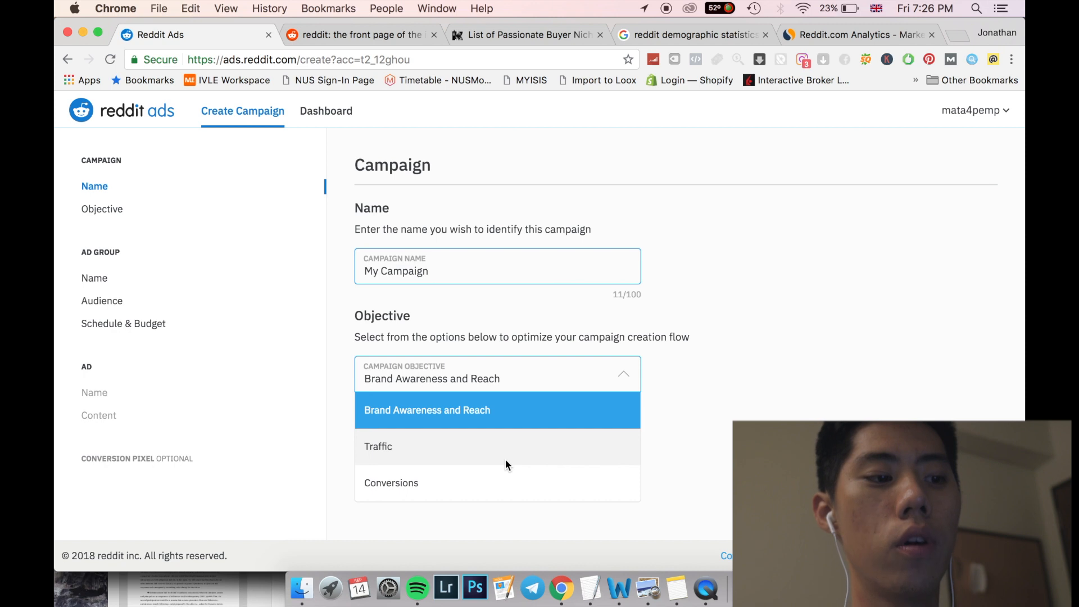
left_click(378, 446)
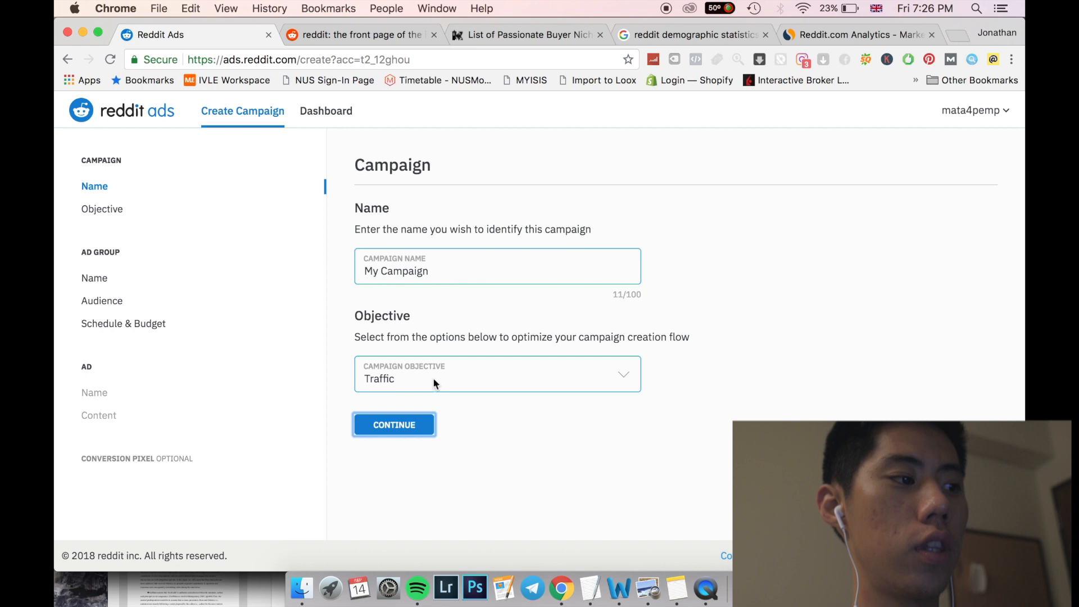
left_click(394, 424)
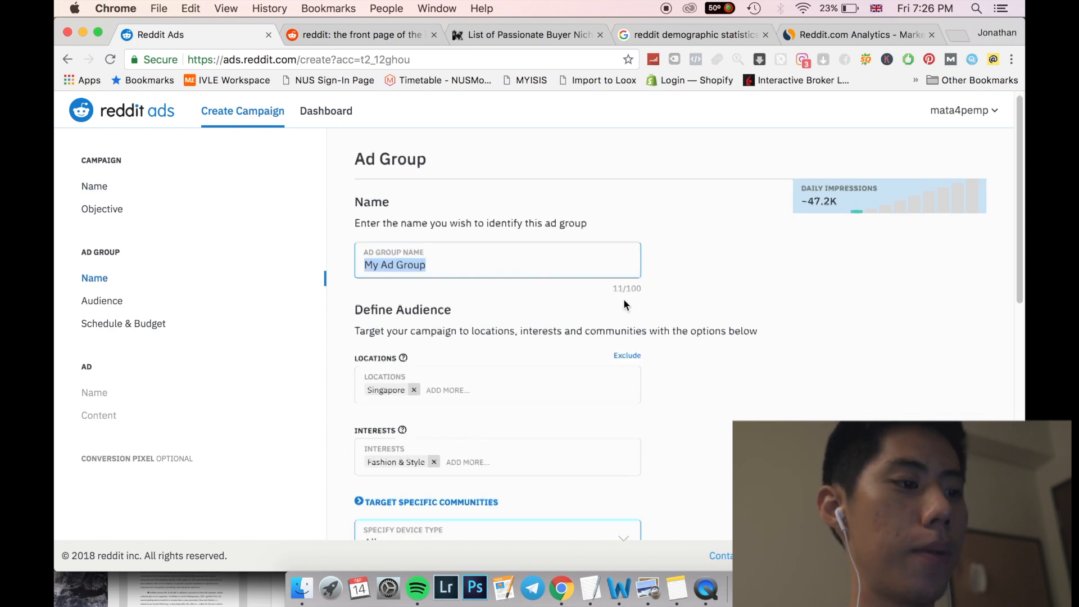
Replace the Singapore location with United States and remove the Fashion & Style interest.
scroll("down", 3)
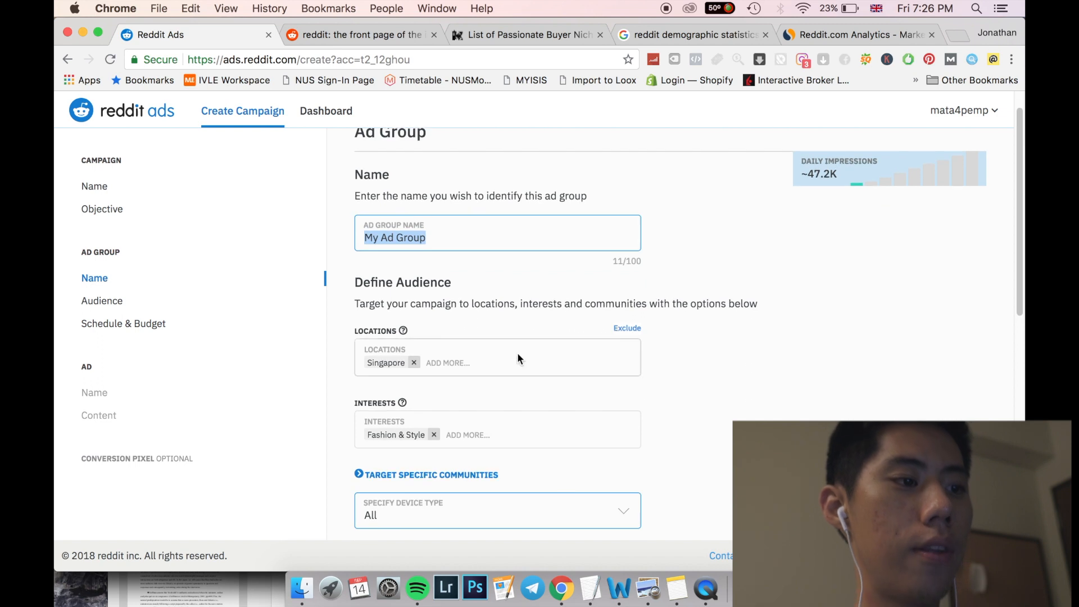
scroll("down", 3)
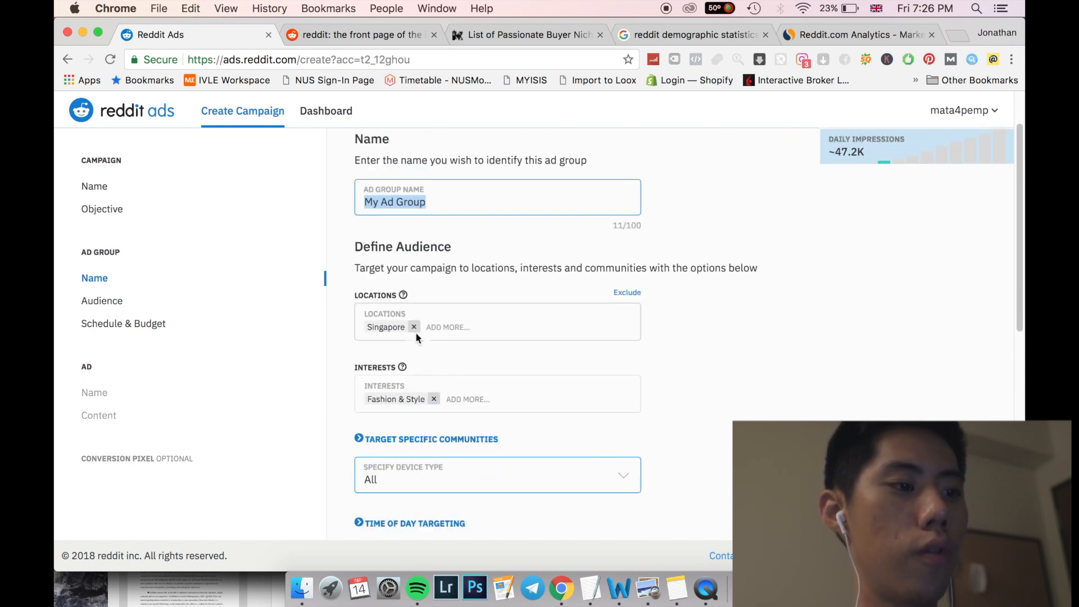
left_click(413, 327)
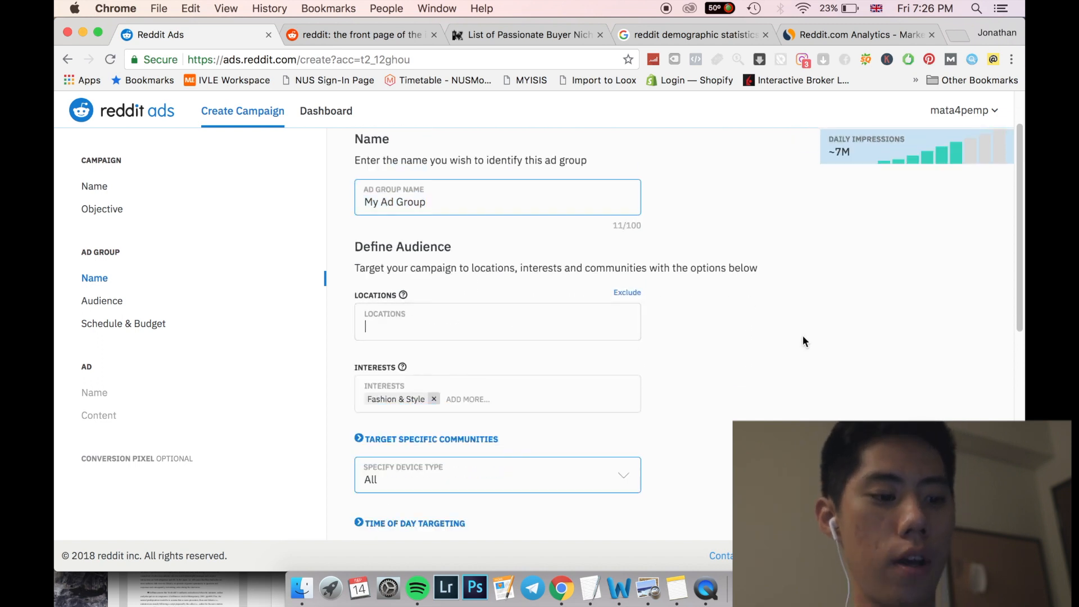
type("united state")
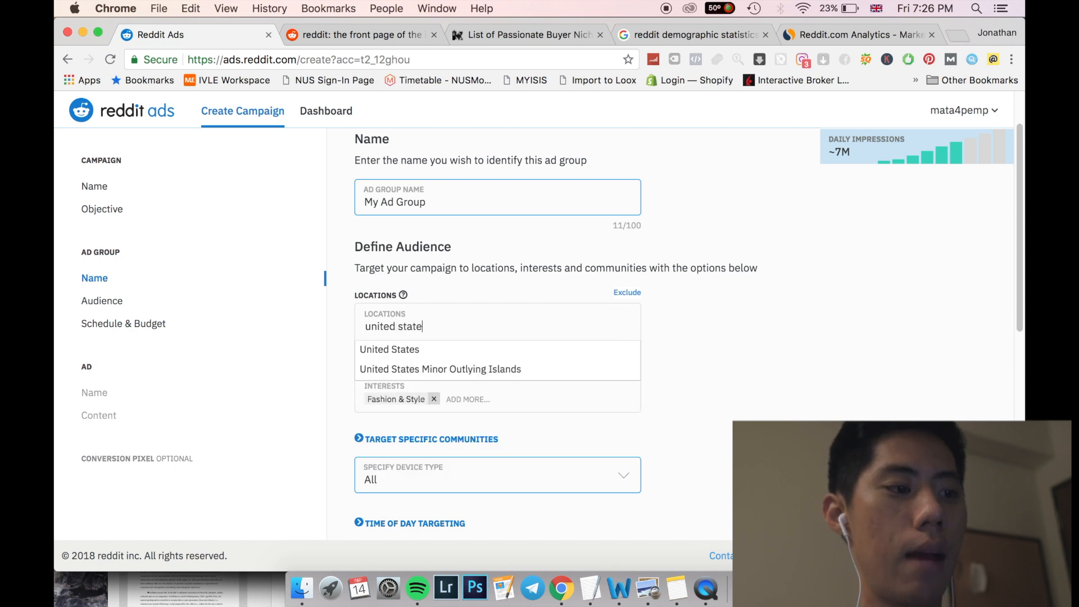
left_click(390, 349)
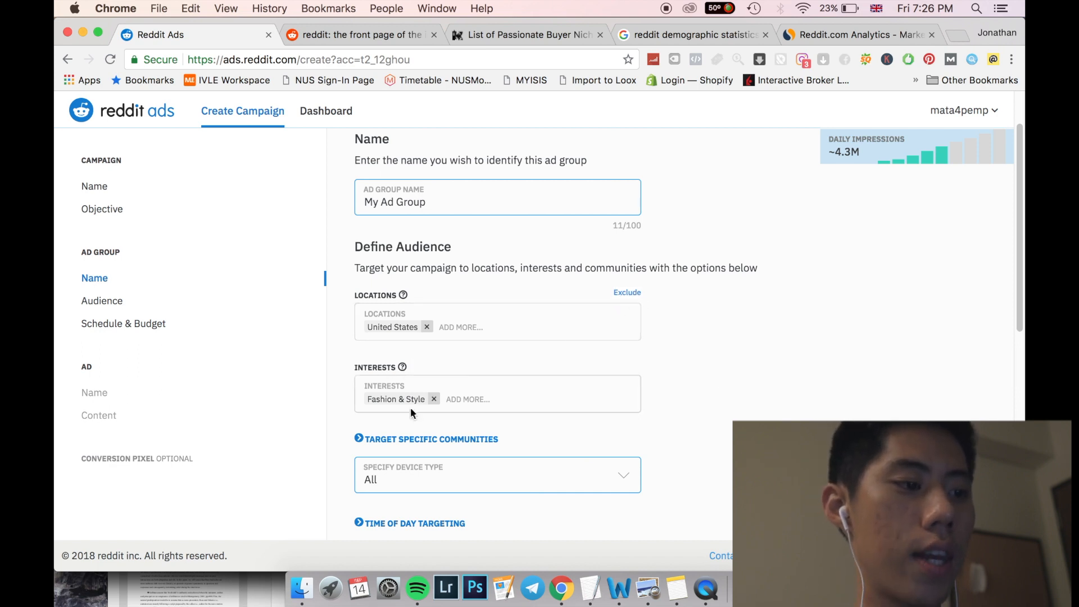
left_click(481, 396)
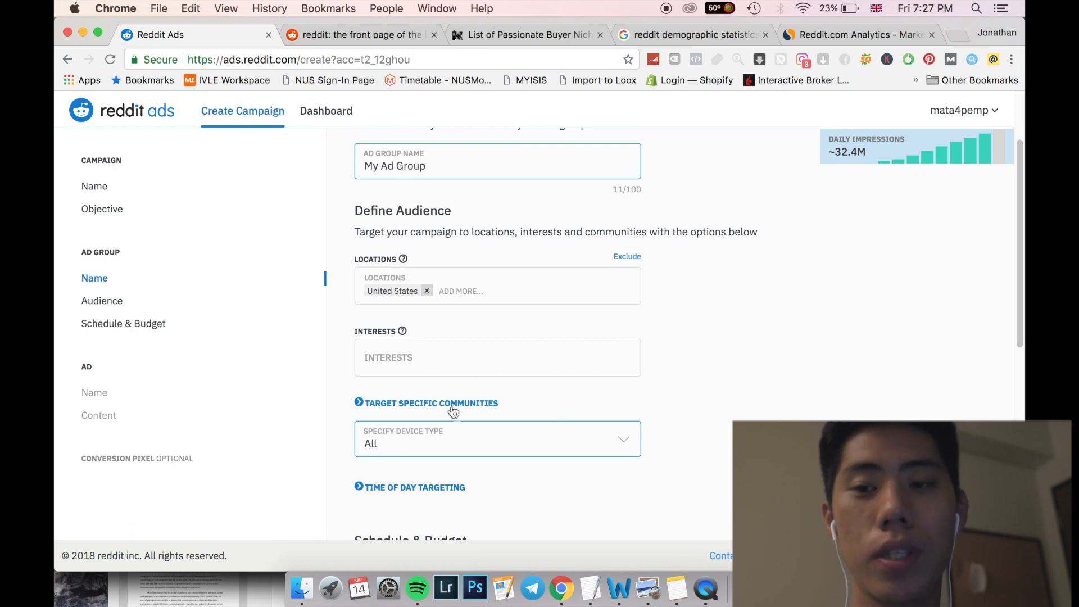
Add Photography as the ad group's targeted interest.
left_click(496, 357)
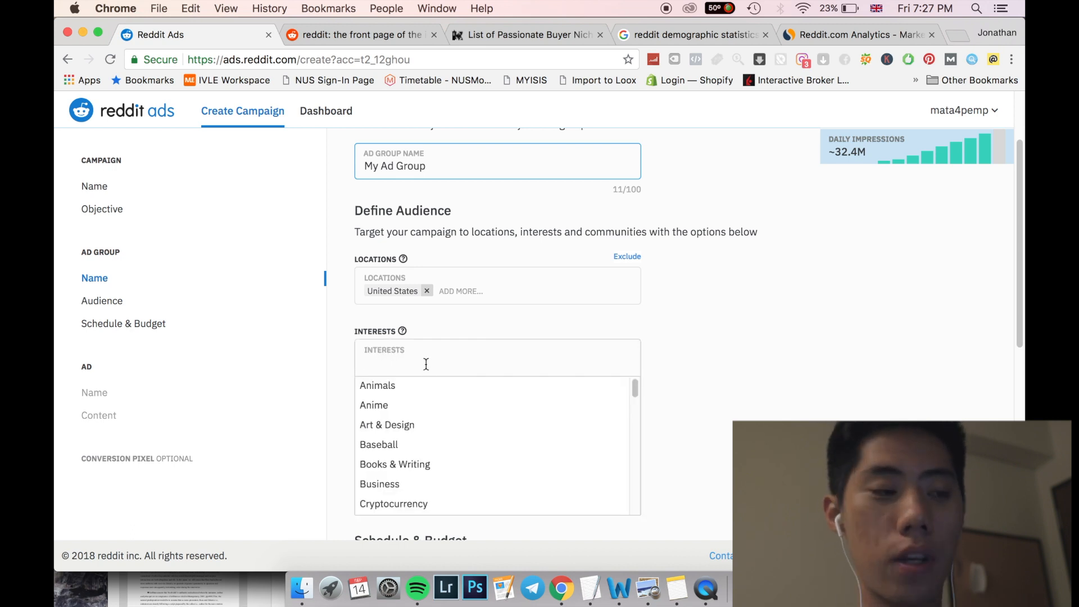
type("phot")
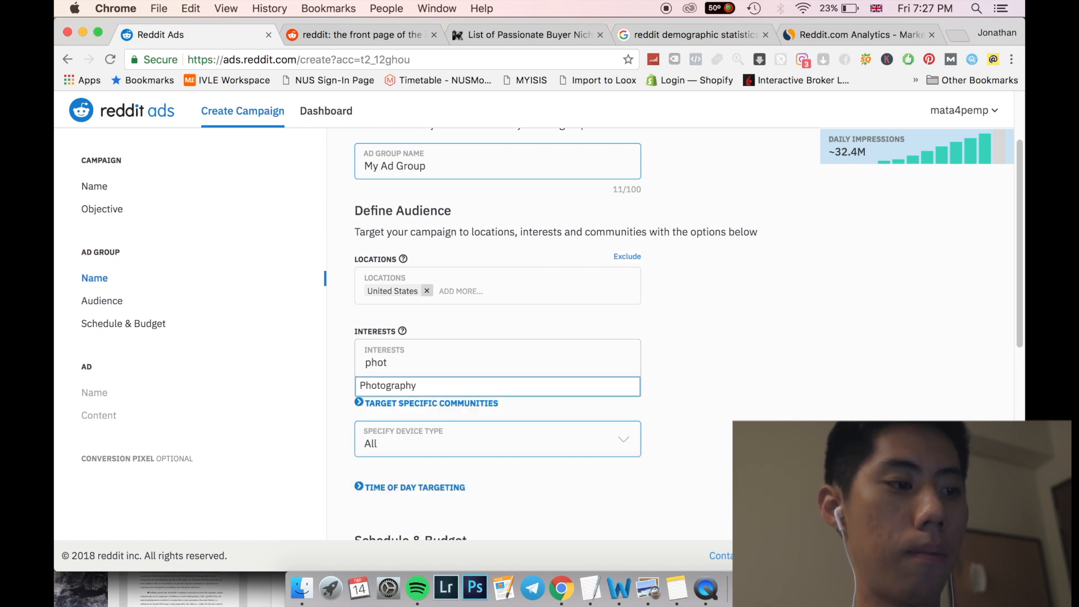
left_click(388, 386)
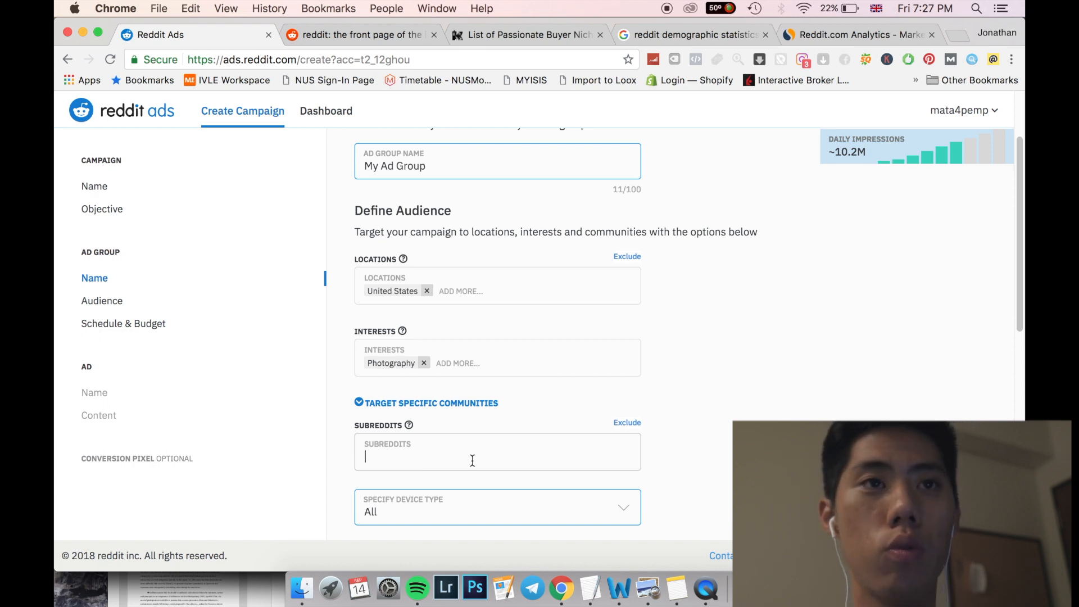
Target the r/sonyalpha and r/canon subreddits.
type("sony")
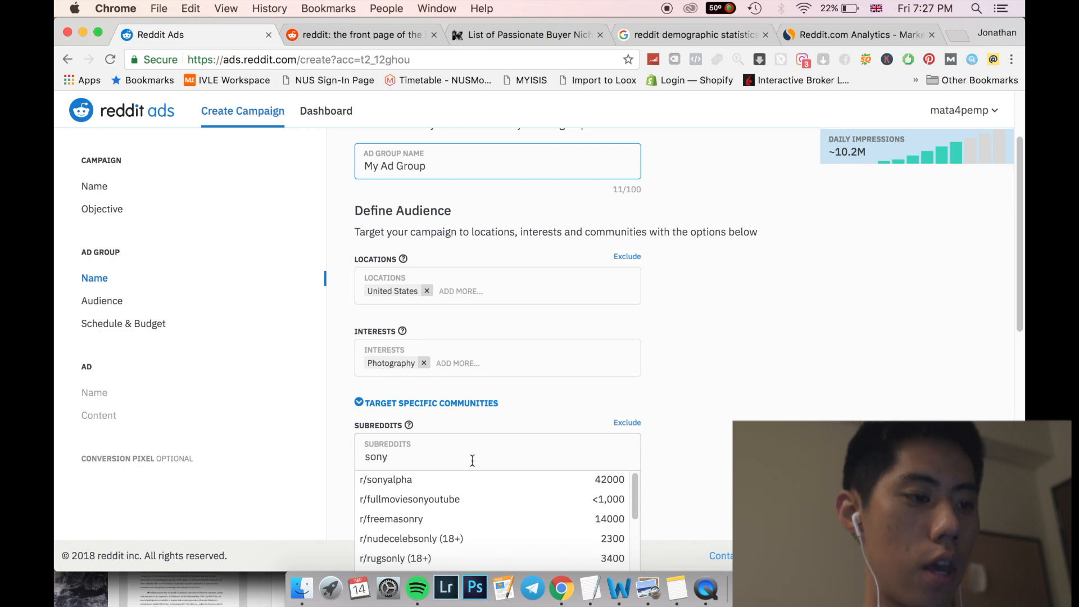
left_click(386, 479)
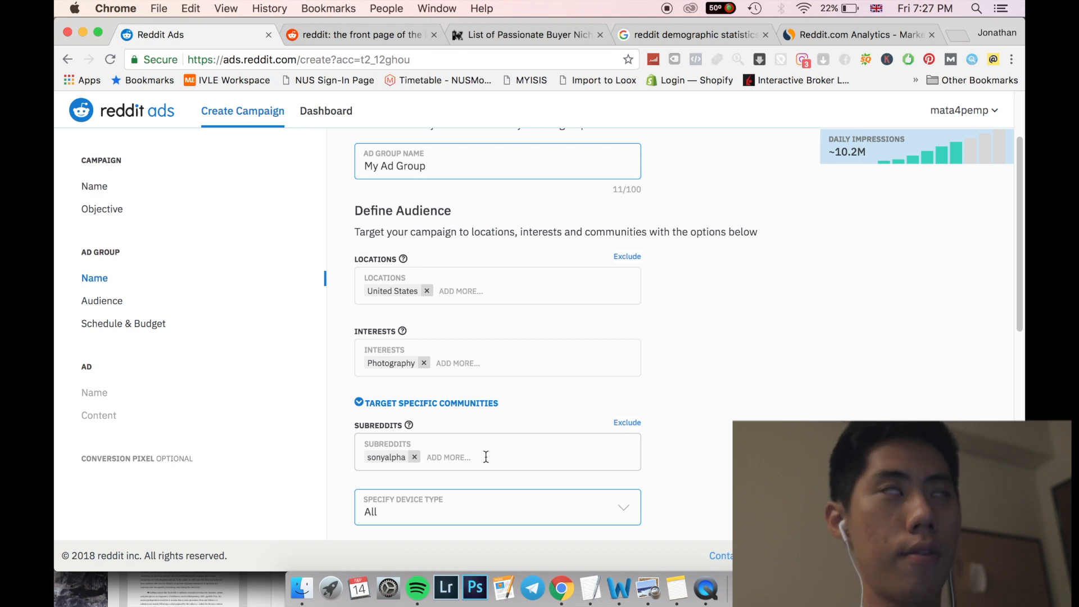
type("canon")
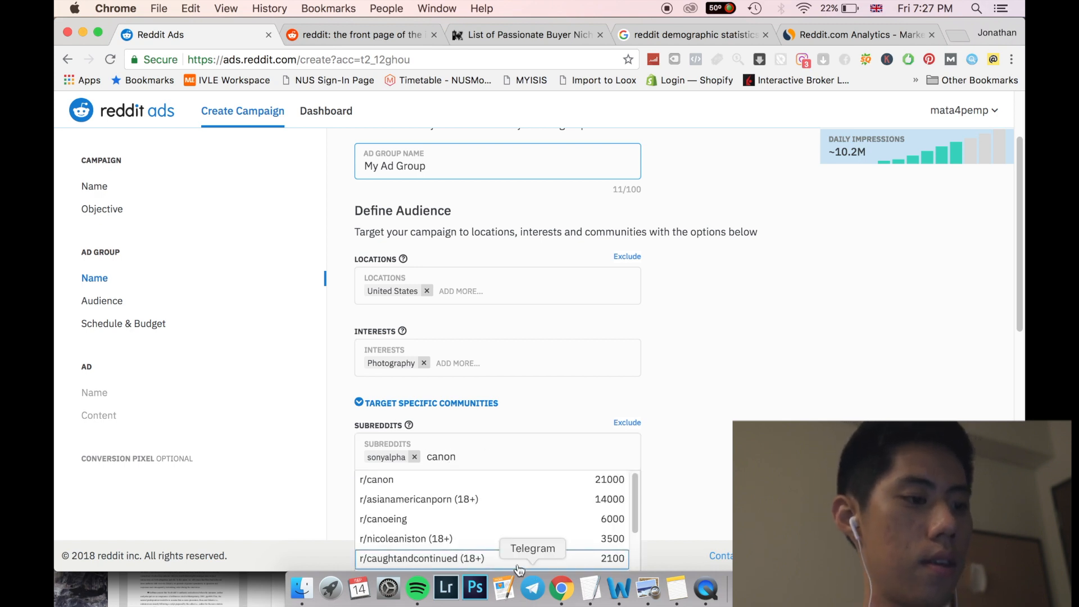
left_click(376, 479)
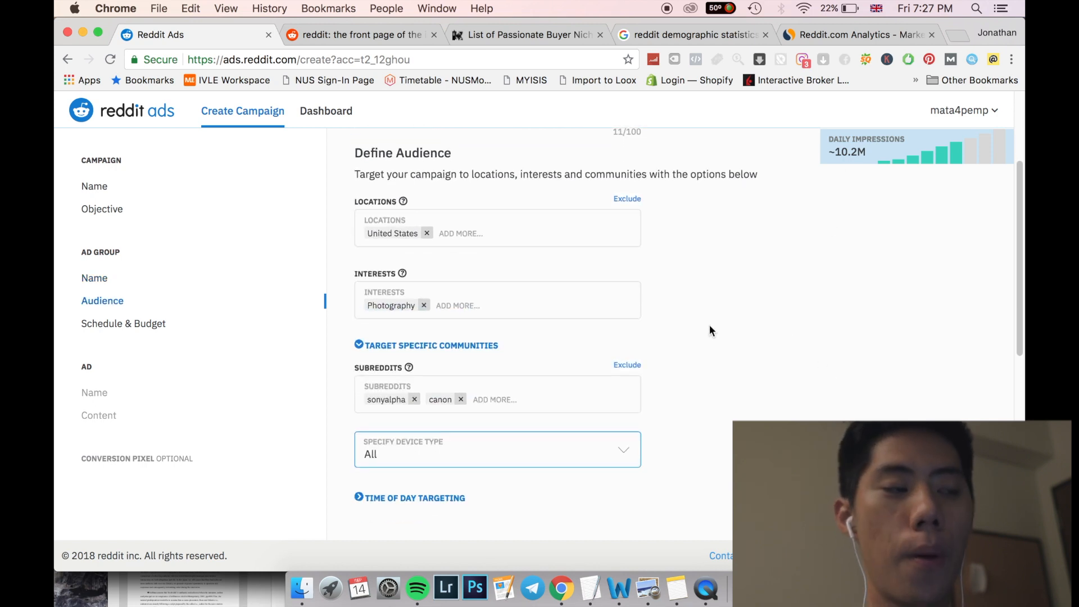
Set the ad group's device type to mobile only.
scroll("down", 3)
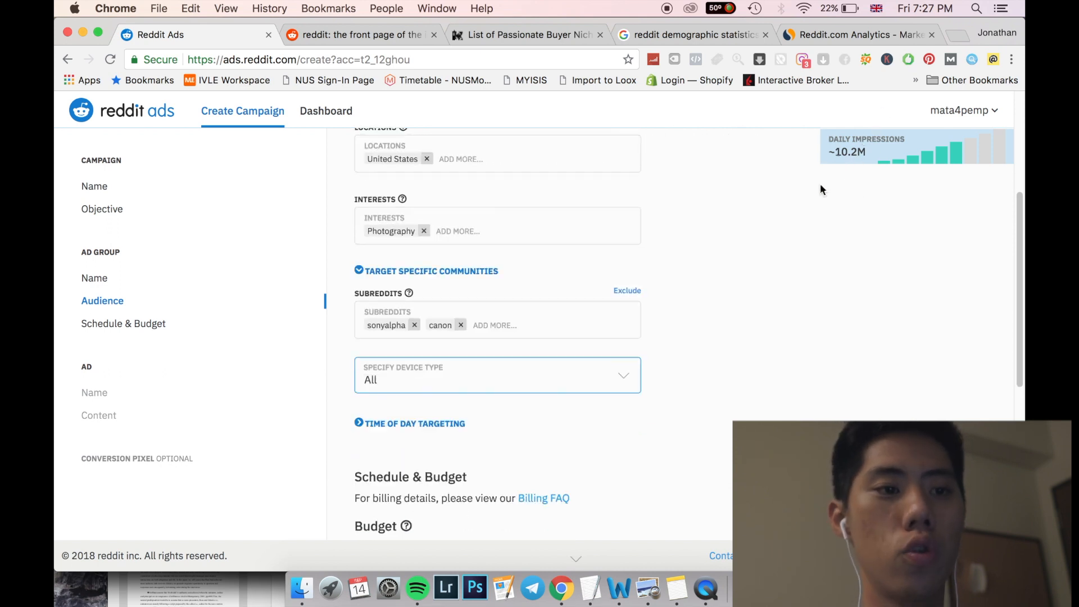
scroll("down", 3)
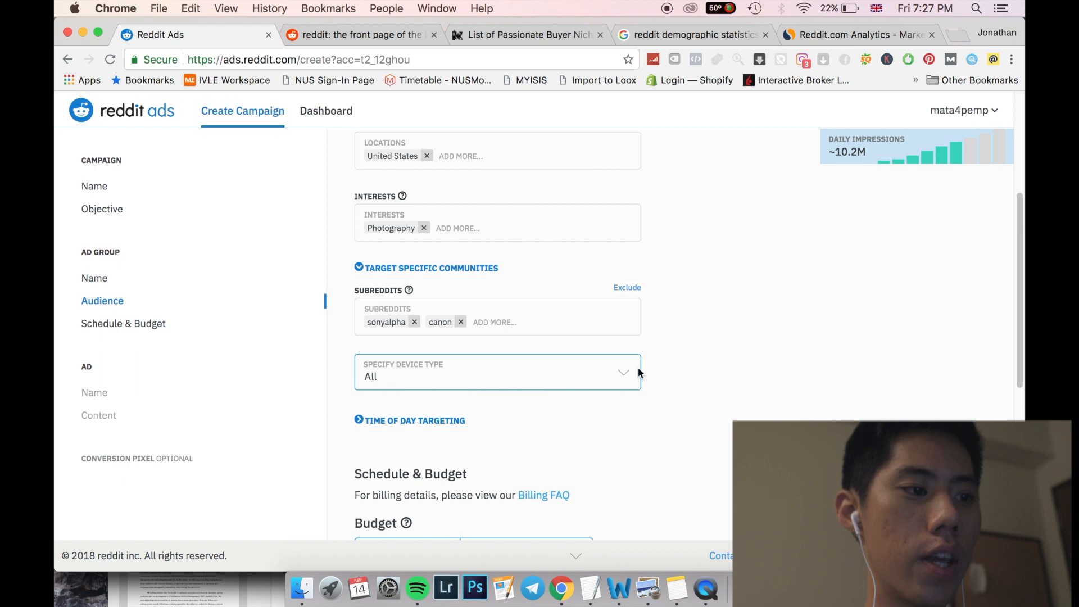
left_click(497, 372)
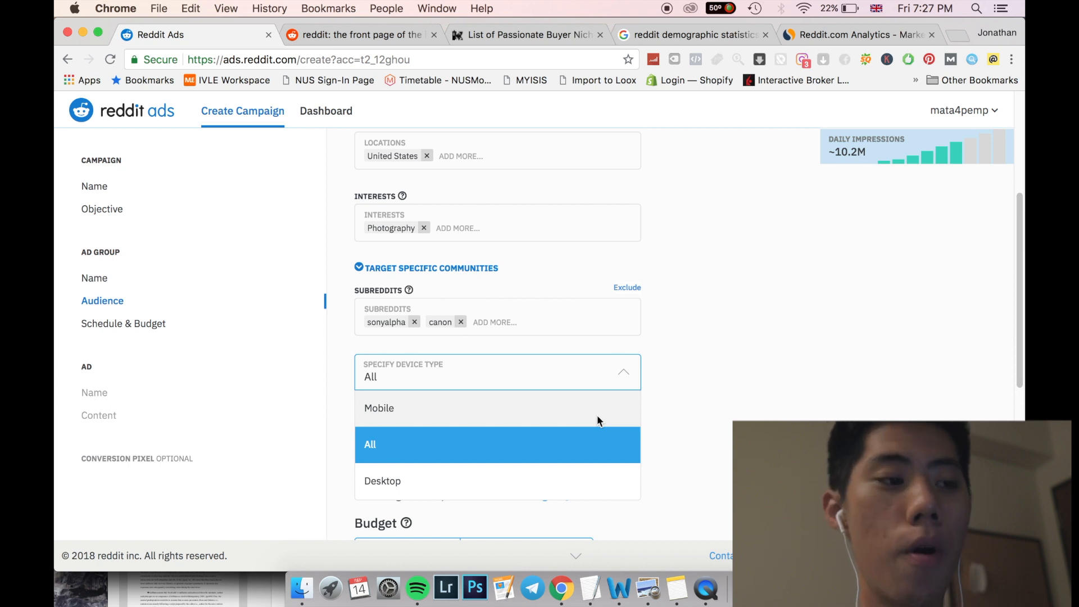
left_click(379, 407)
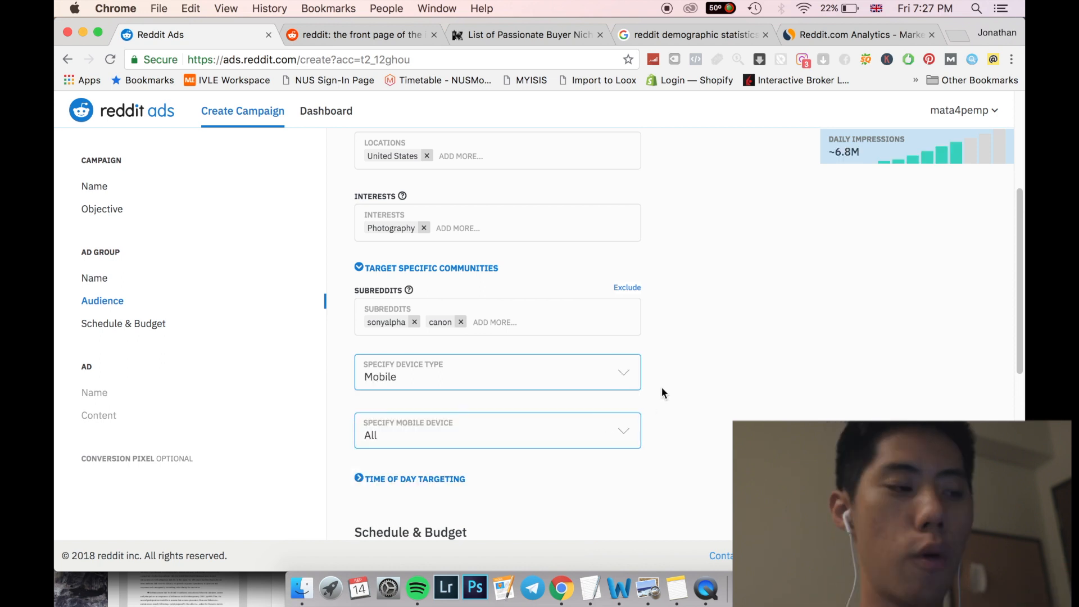
Set the daily budget to $10.00 and the bid to $1.00.
scroll("down", 3)
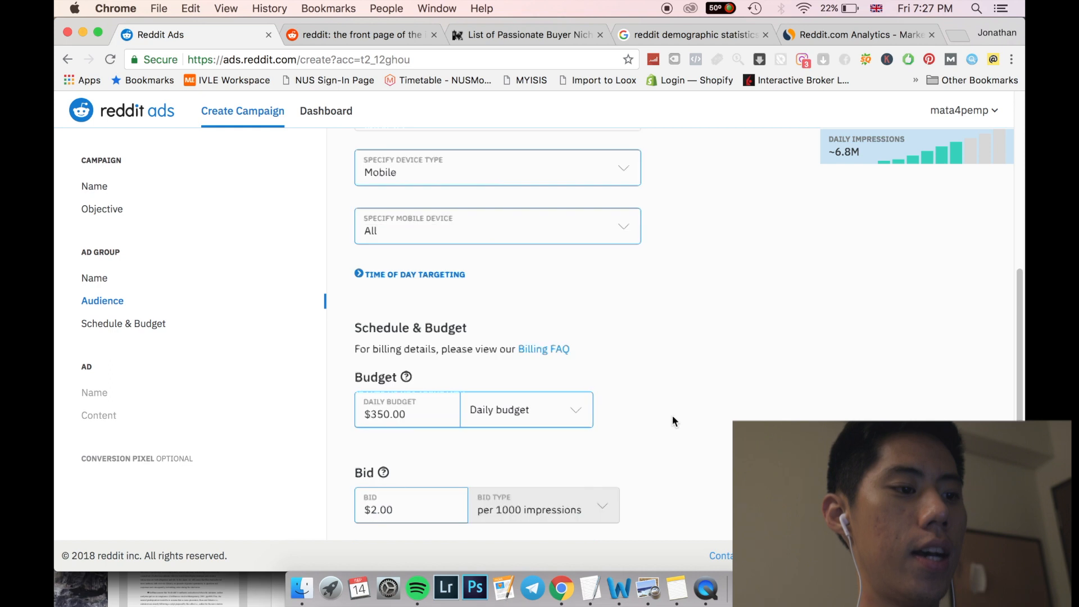
left_click(123, 323)
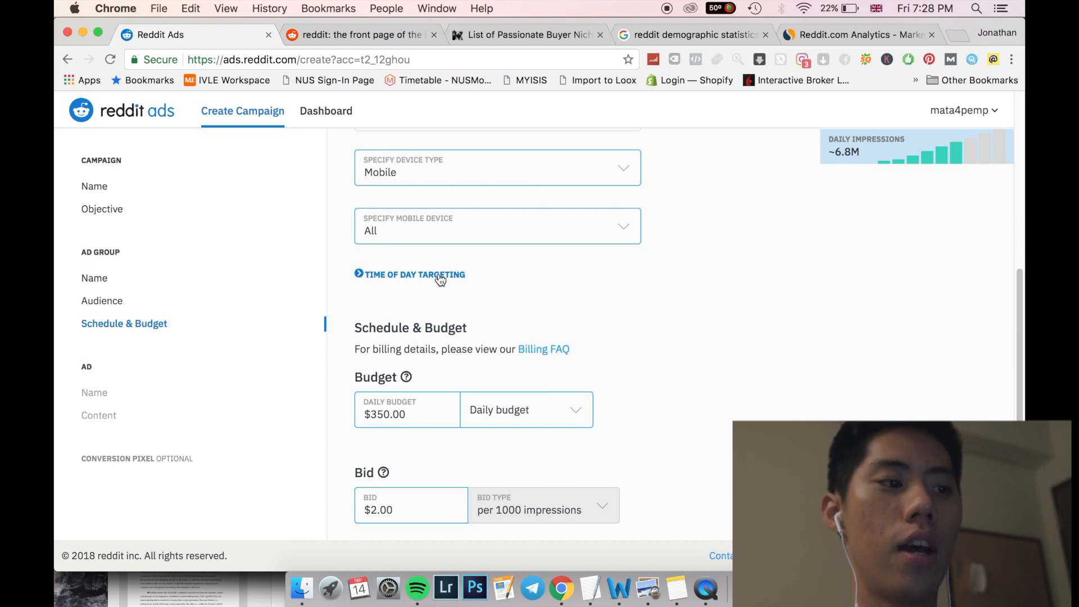
left_click(410, 274)
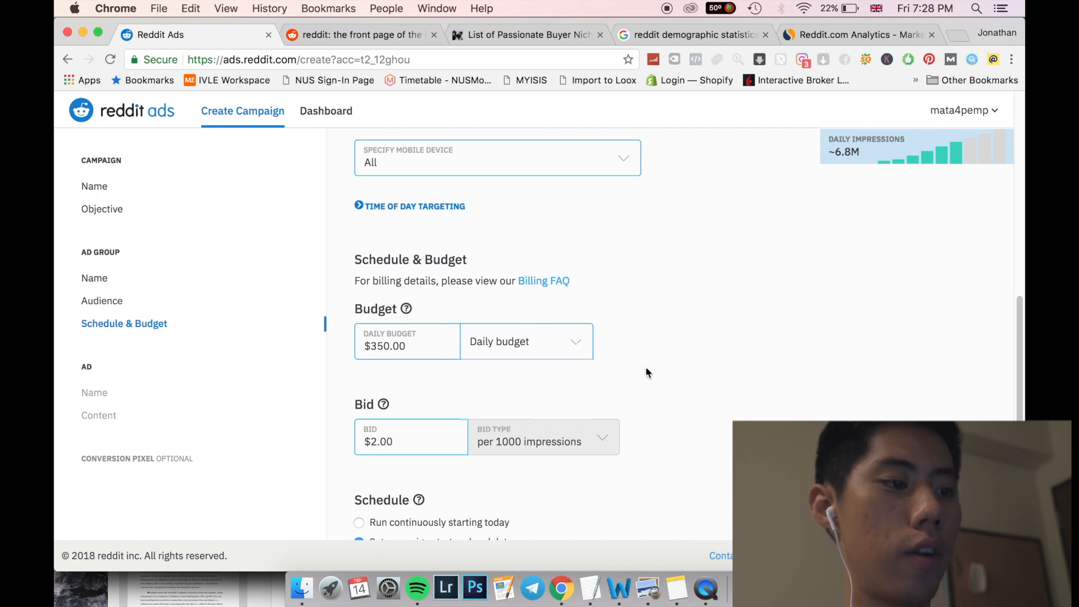
scroll("down", 3)
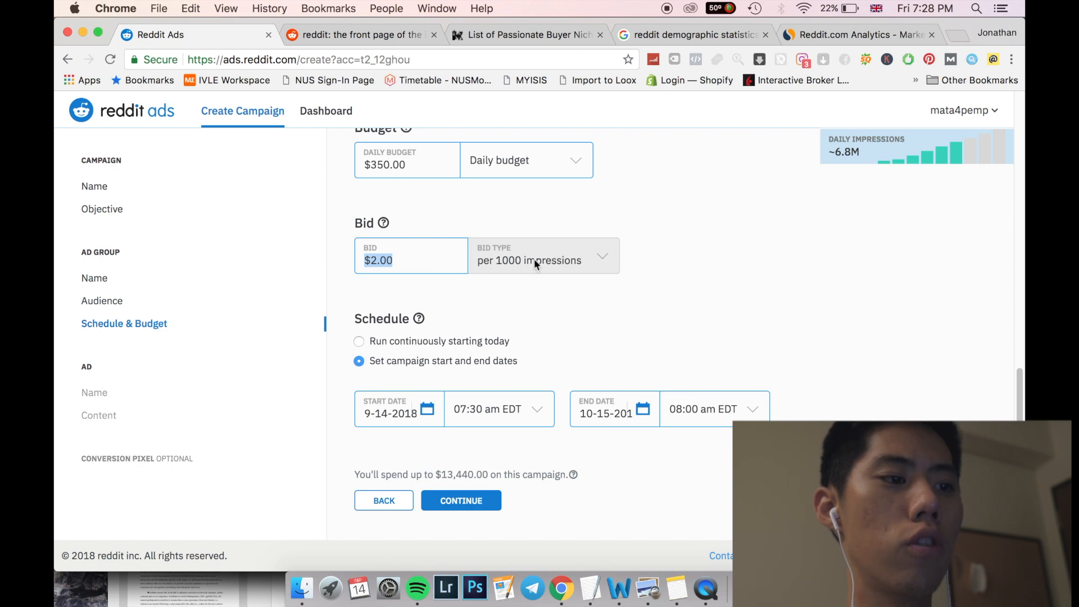
mouse_move(384, 222)
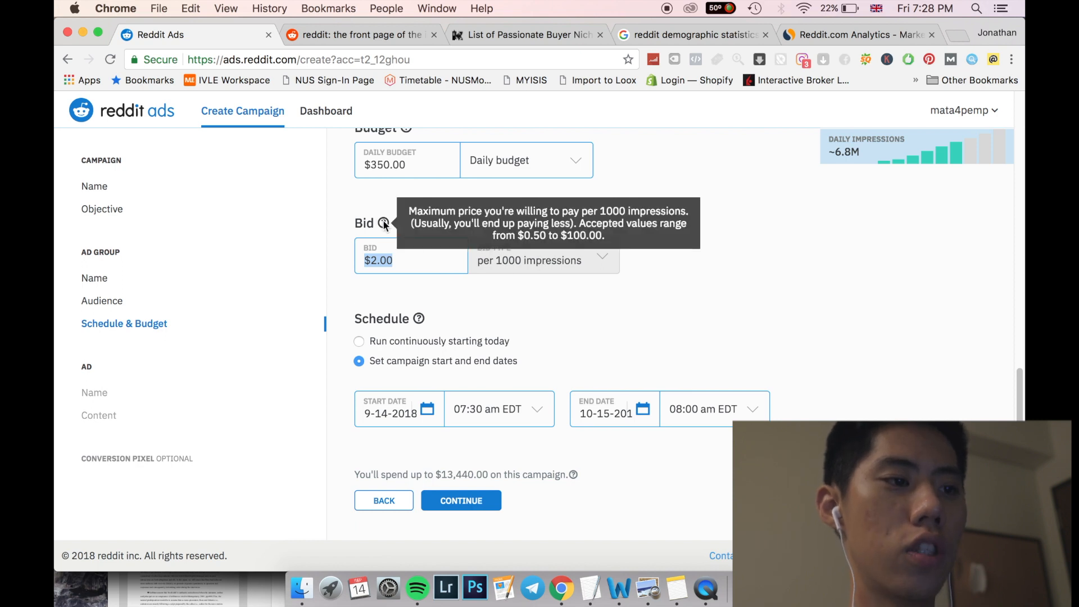
mouse_move(562, 304)
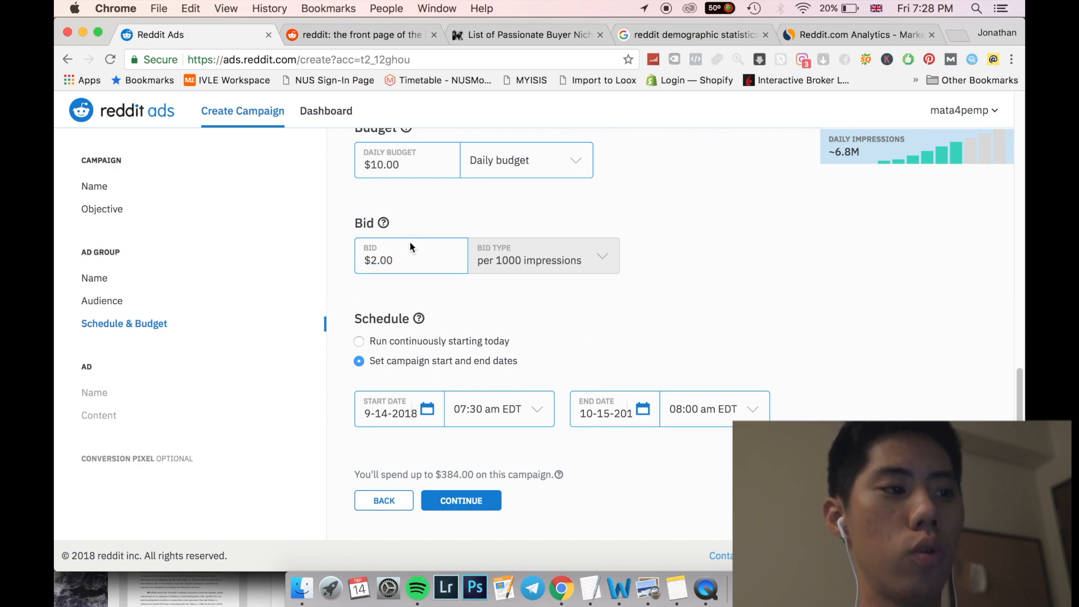
type("1.00")
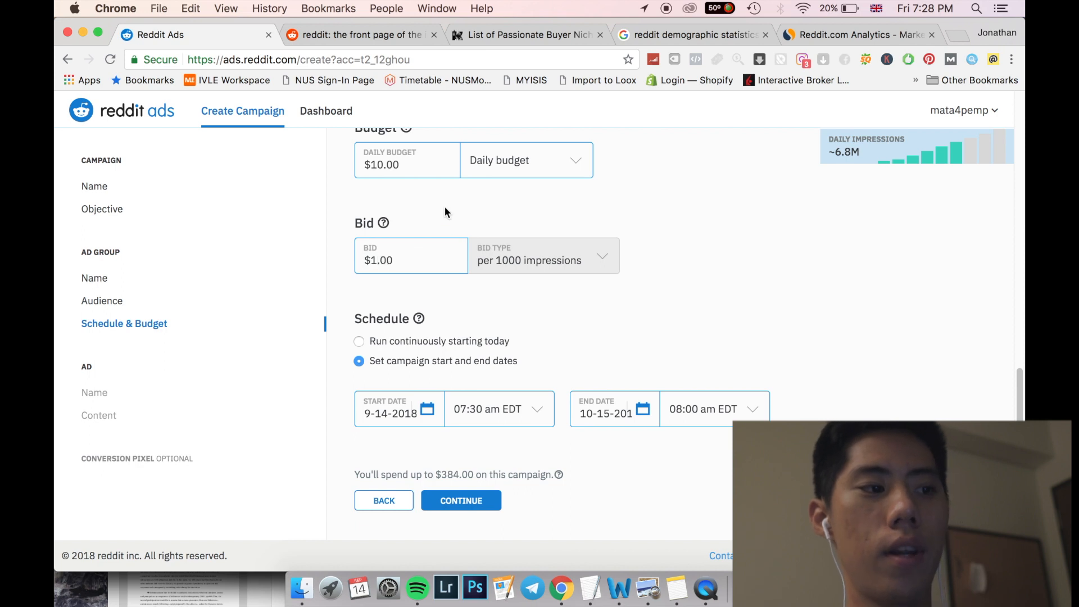
mouse_move(481, 310)
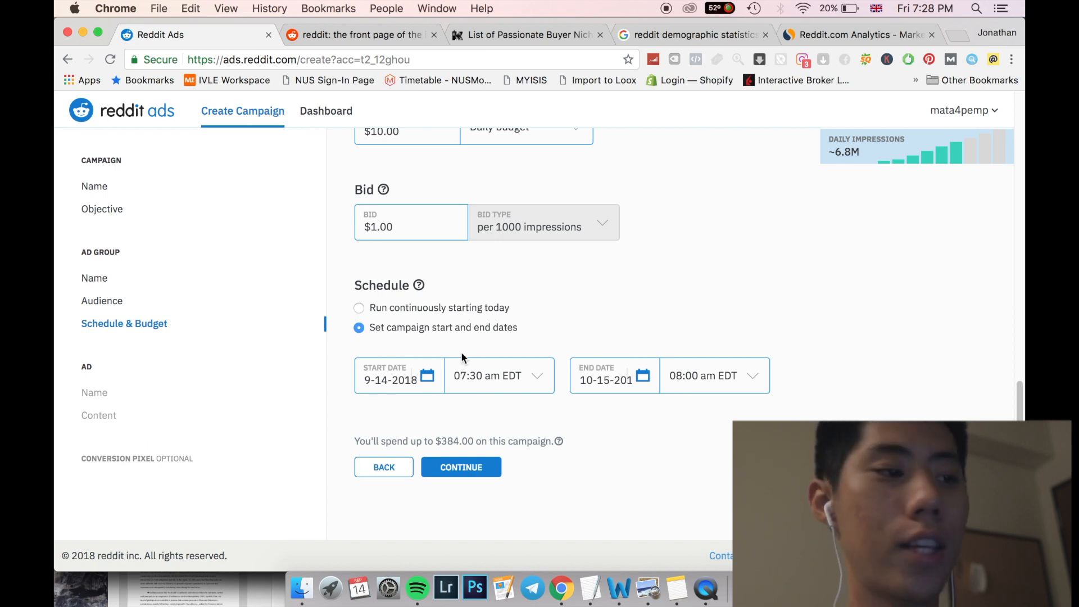
mouse_move(413, 315)
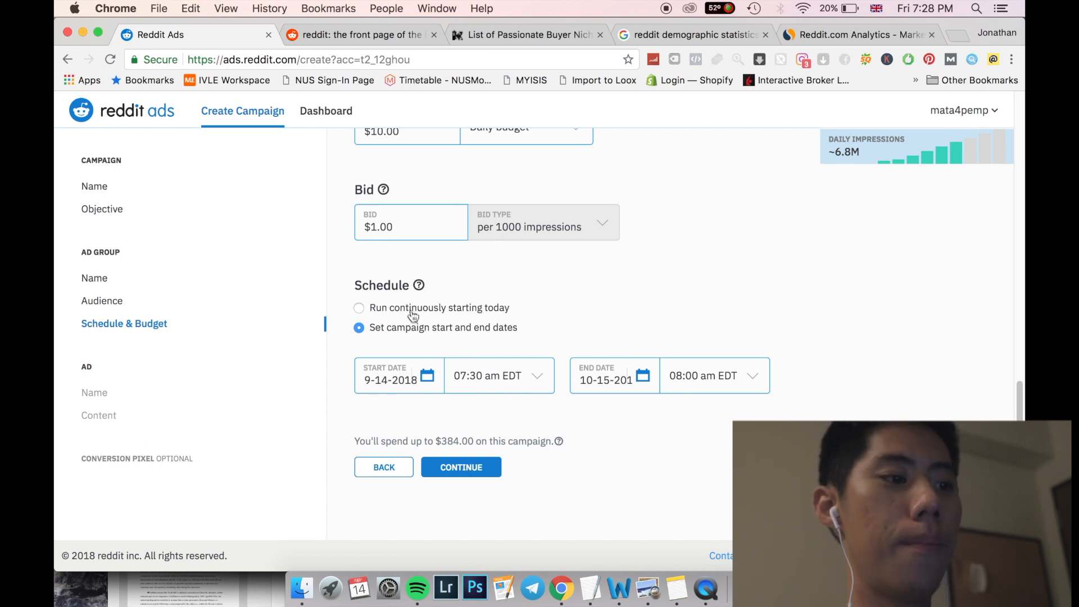
mouse_move(494, 318)
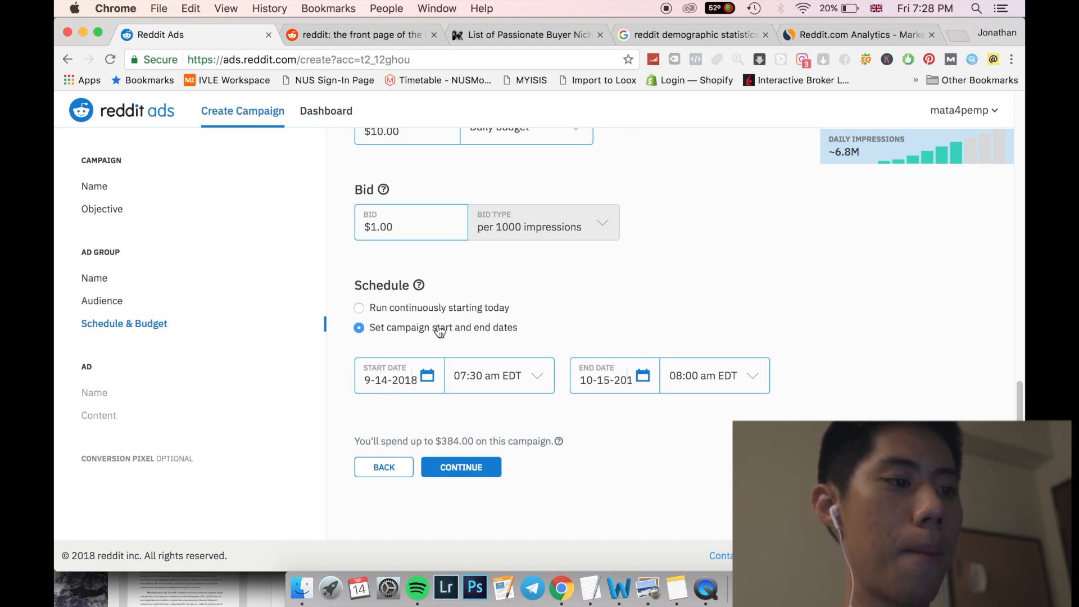
mouse_move(491, 343)
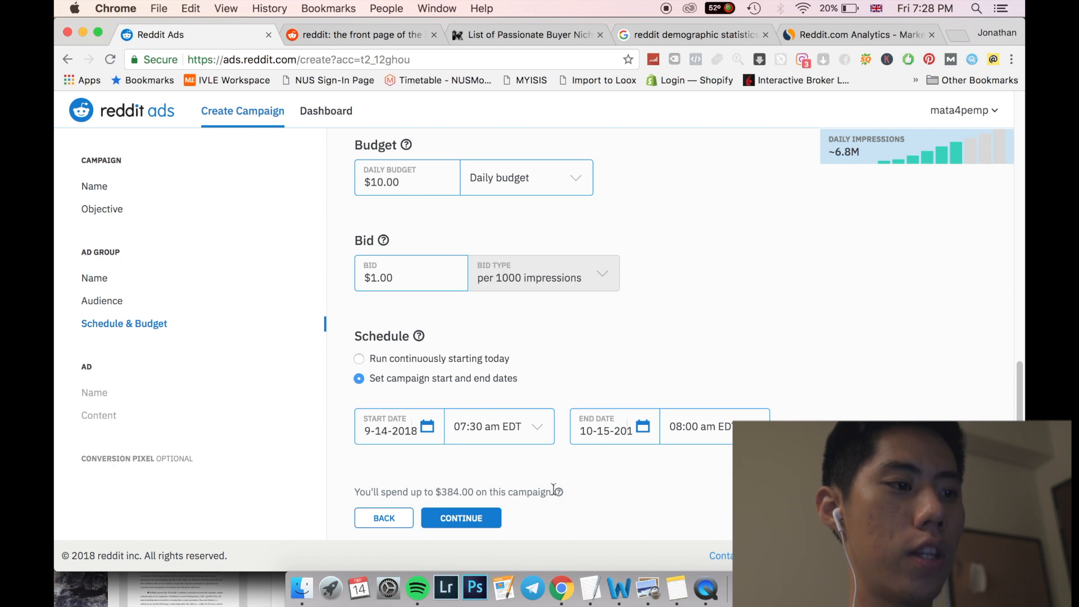
Review the $10.00 daily budget and continue to the Ad step.
double_click(379, 182)
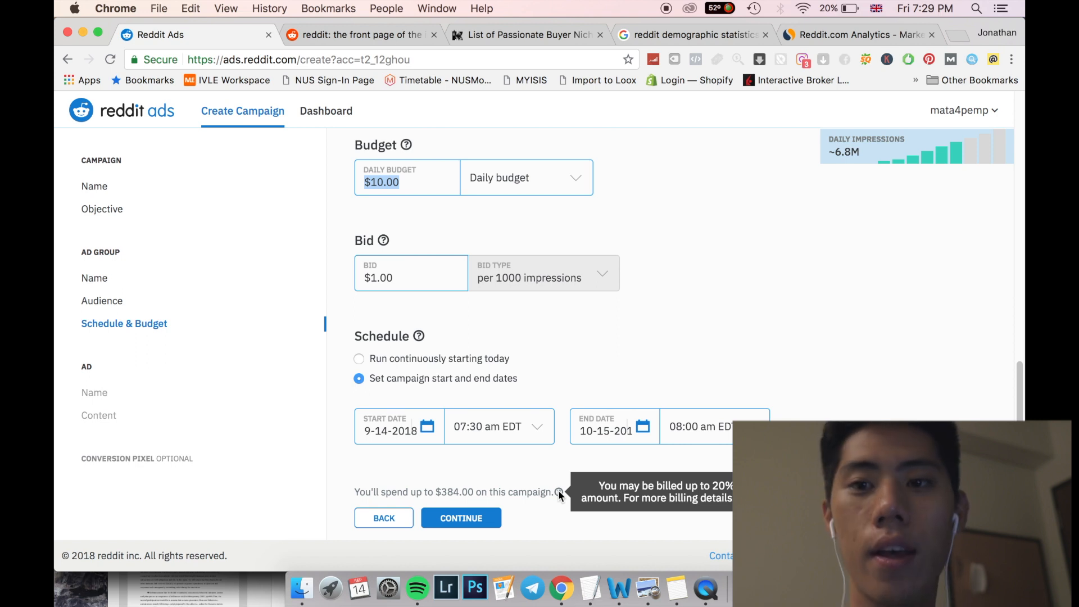
mouse_move(482, 508)
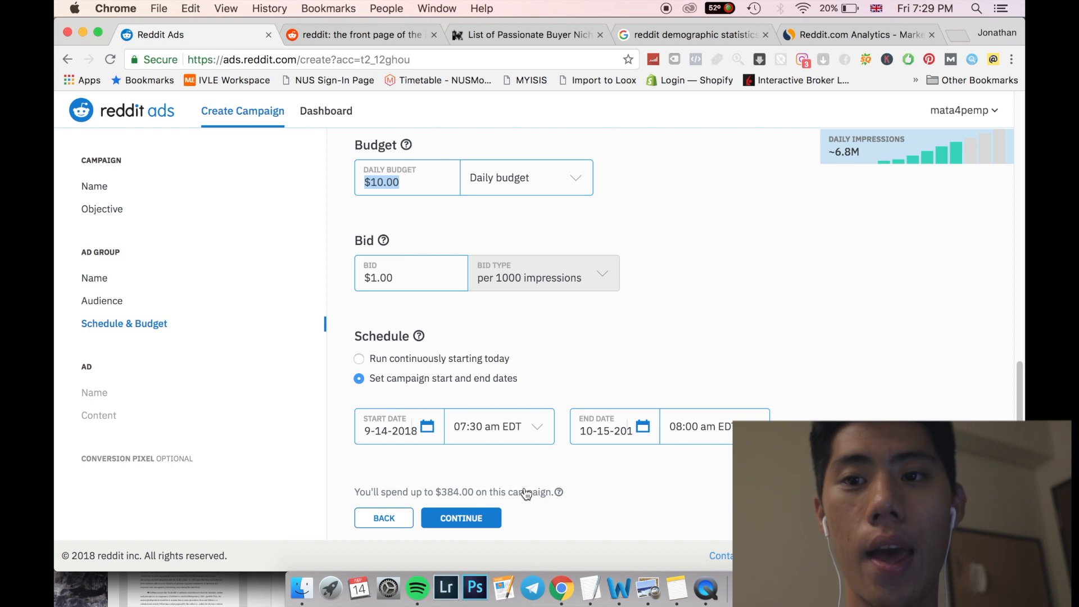
left_click(460, 518)
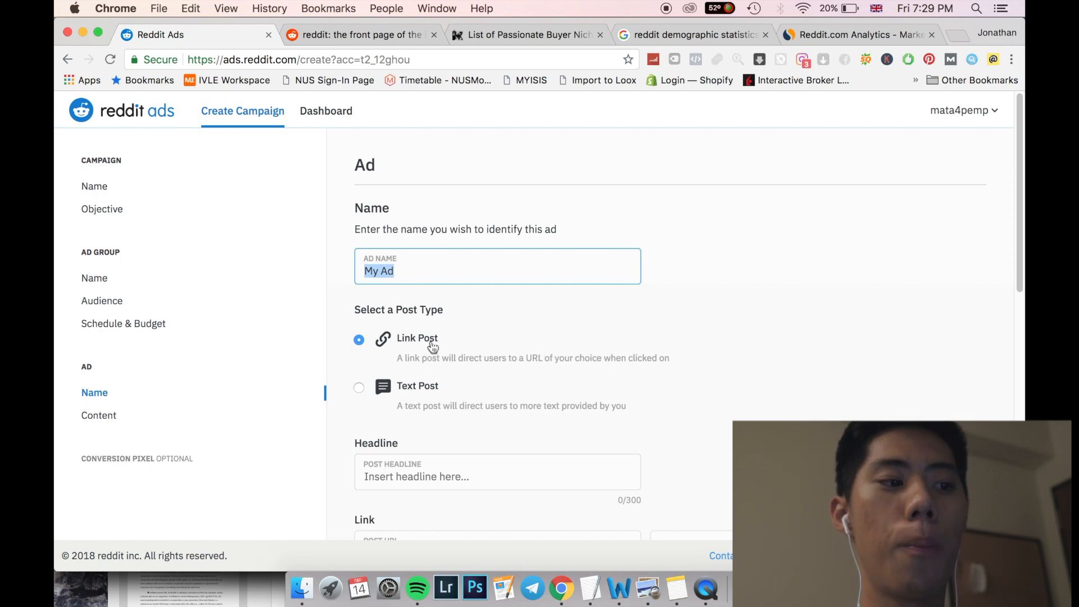
Choose Text Post as the ad's post type and scroll to the empty headline fields.
scroll("down", 3)
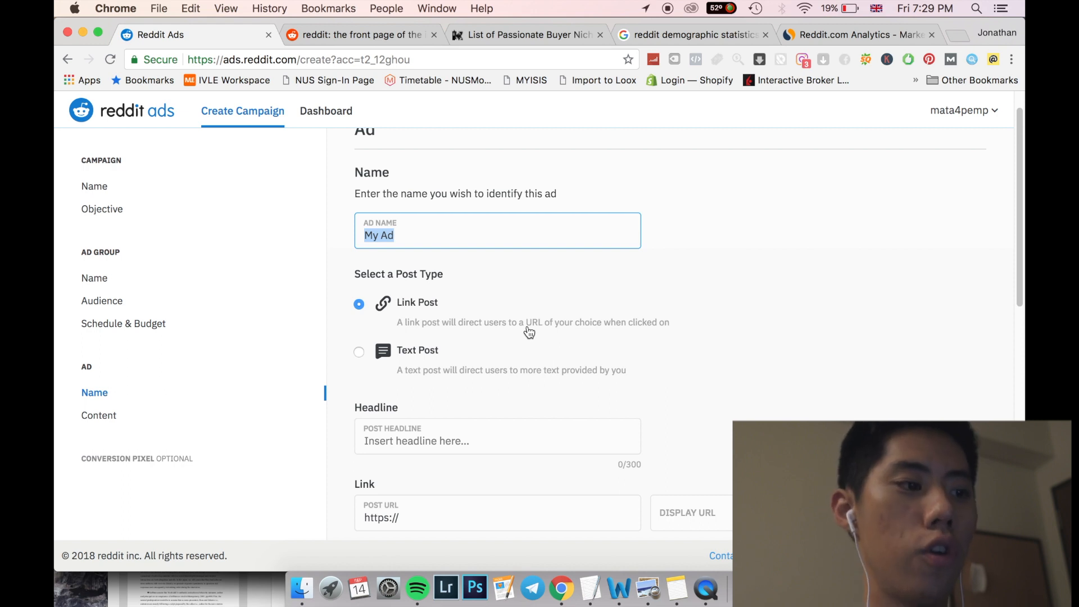
left_click(358, 352)
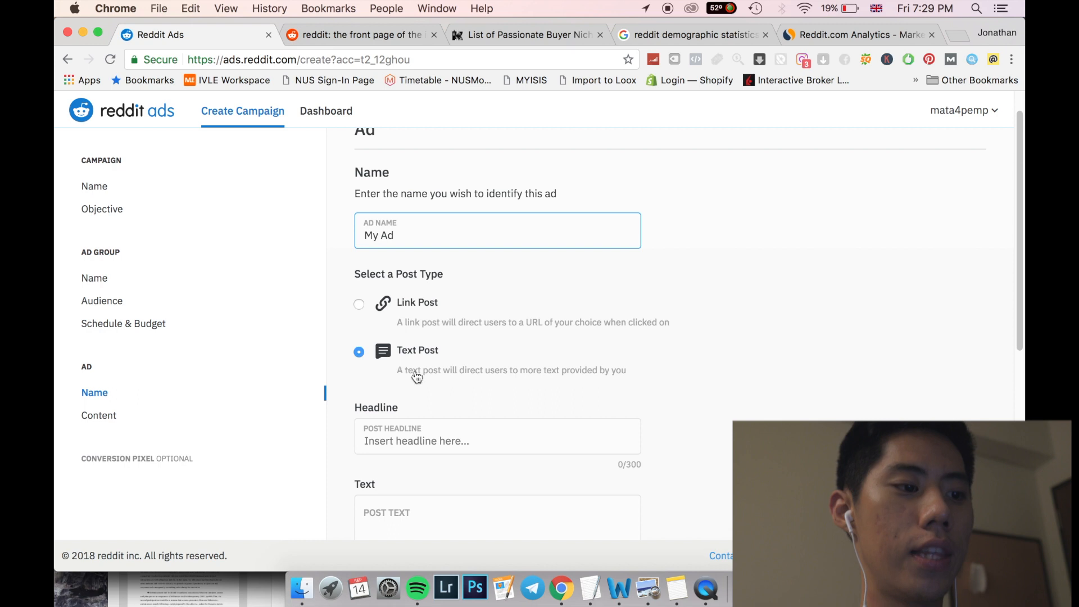
mouse_move(464, 362)
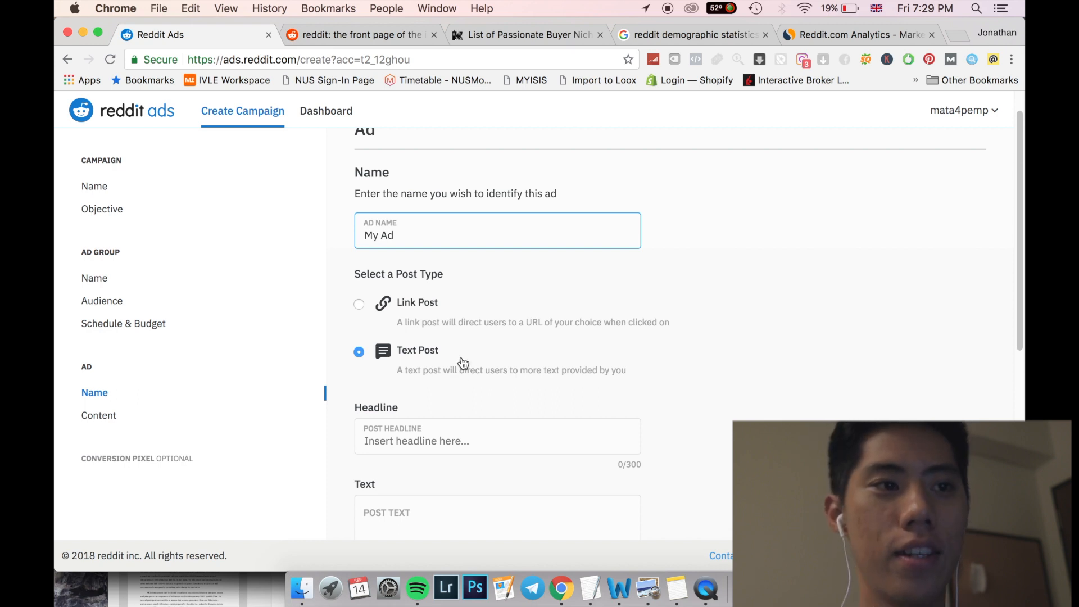
scroll("down", 3)
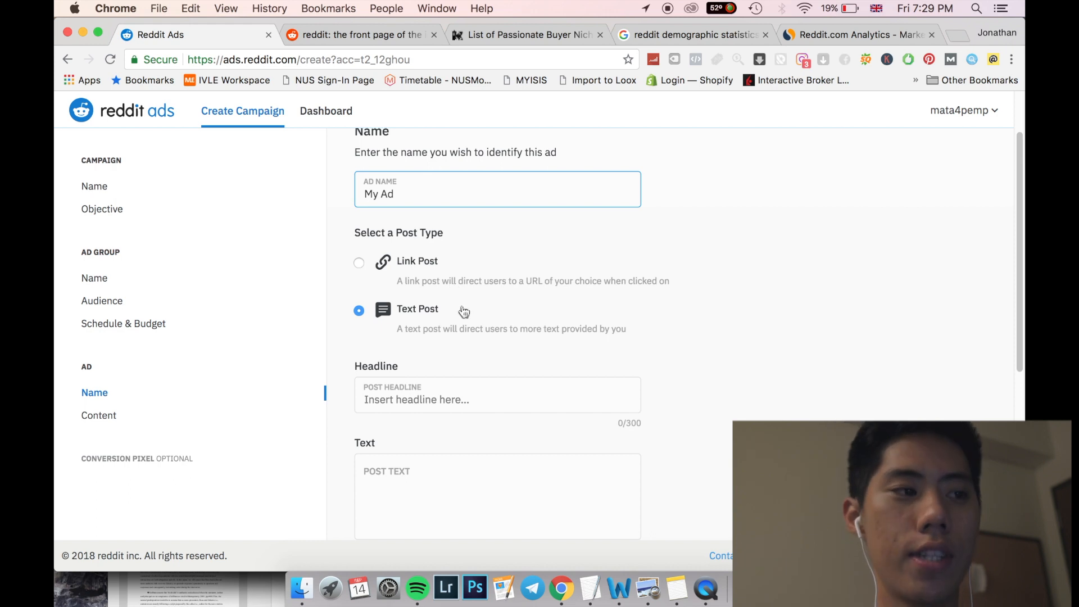
scroll("down", 3)
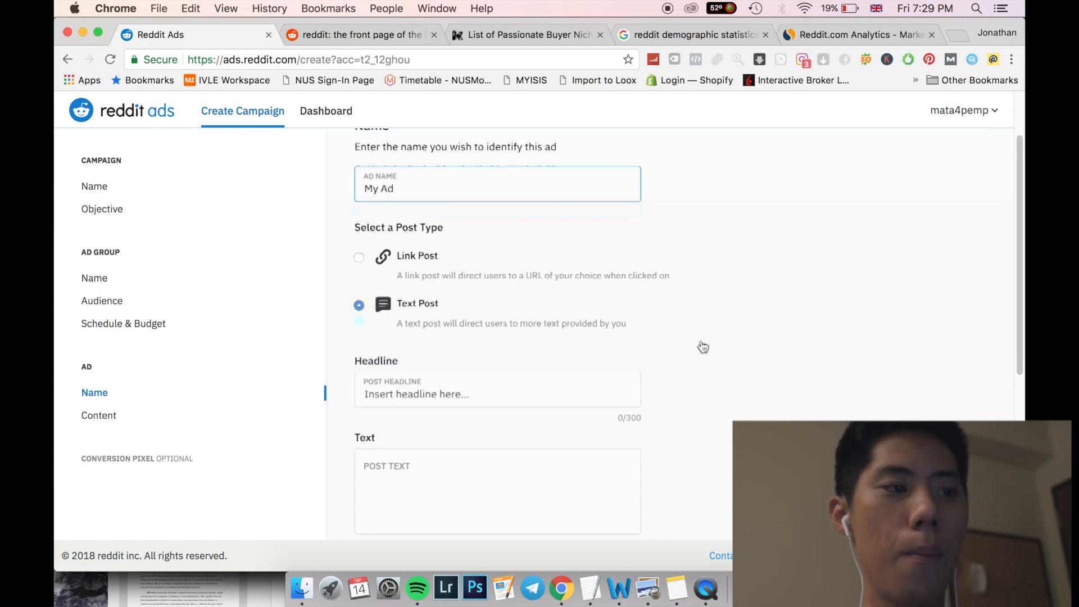
scroll("down", 3)
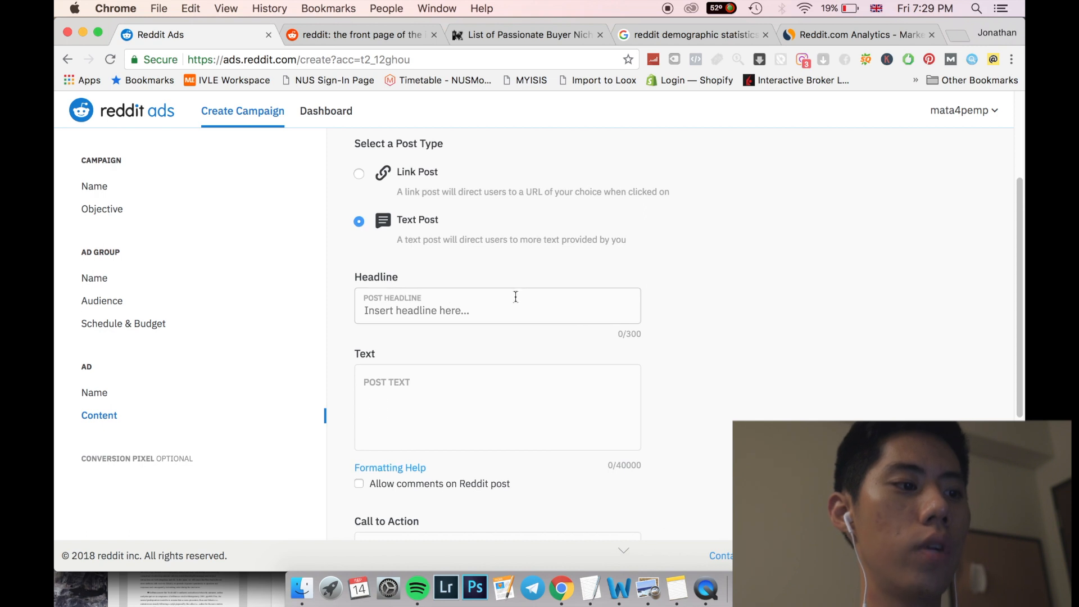
scroll("down", 3)
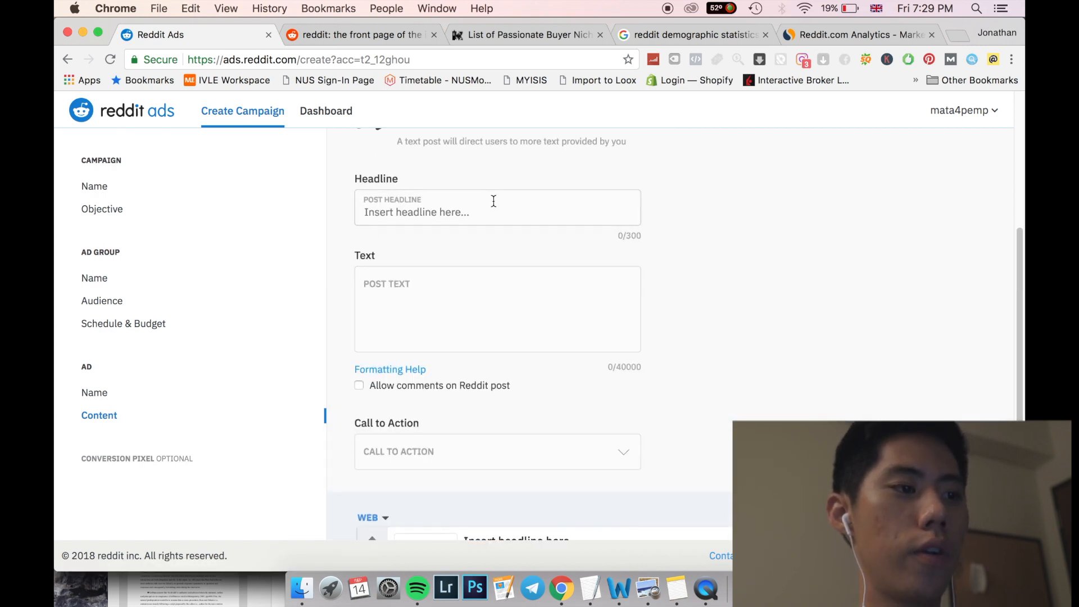
Enter headline 'Photography Deal' and body text urging readers to click for a discount code.
type("h")
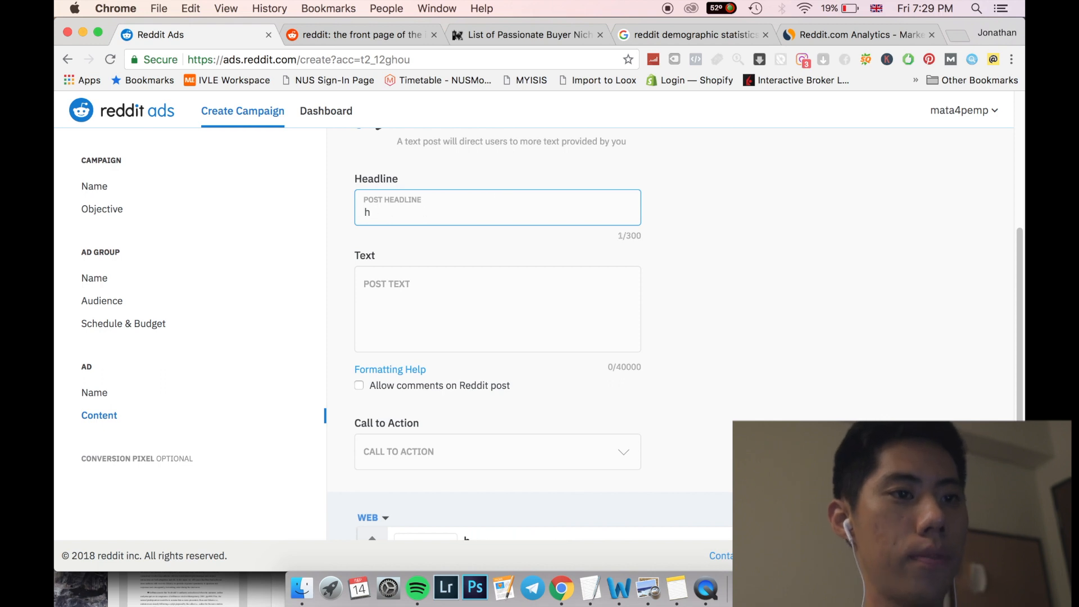
type("Photography")
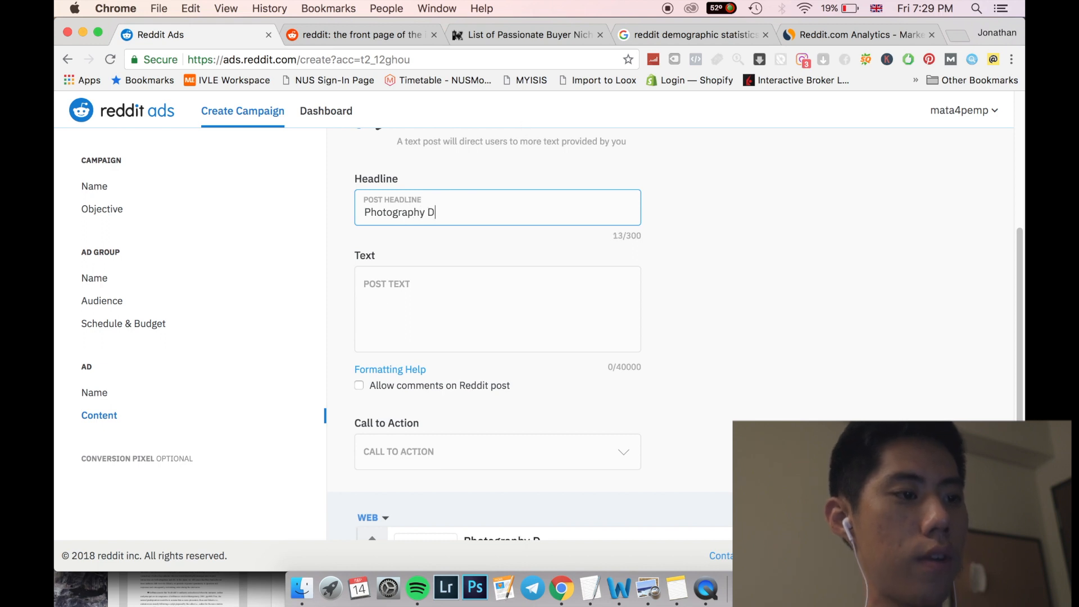
type("Do you like phot")
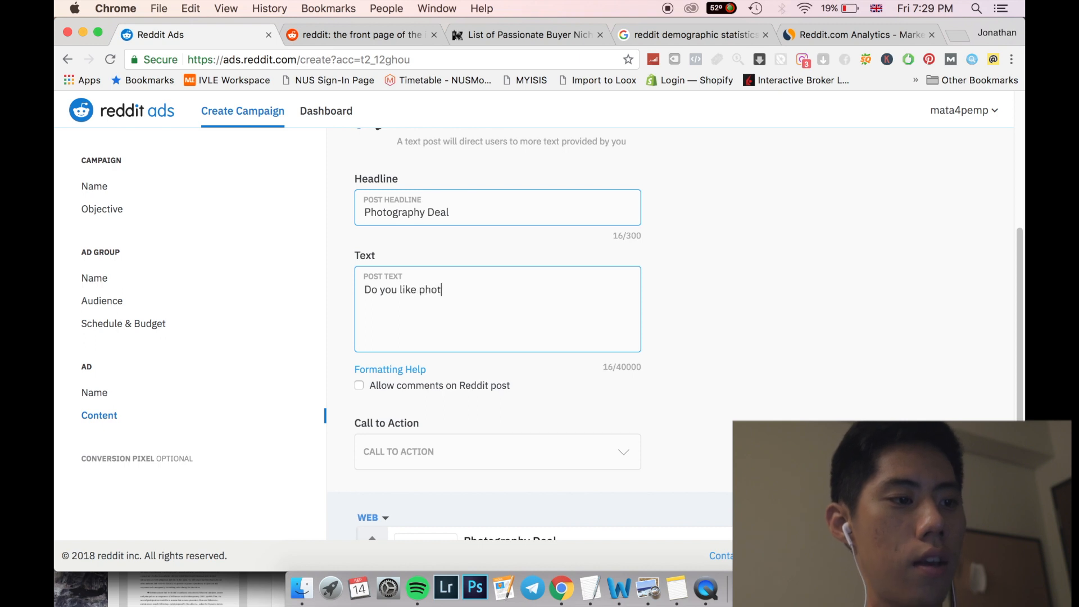
type("ography? Click o")
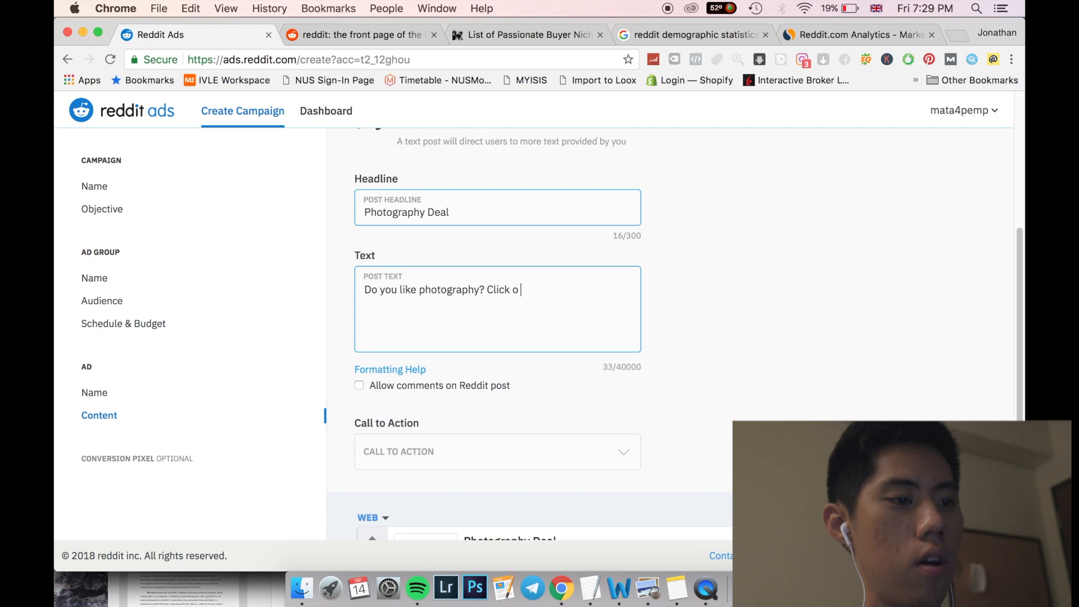
type("n th")
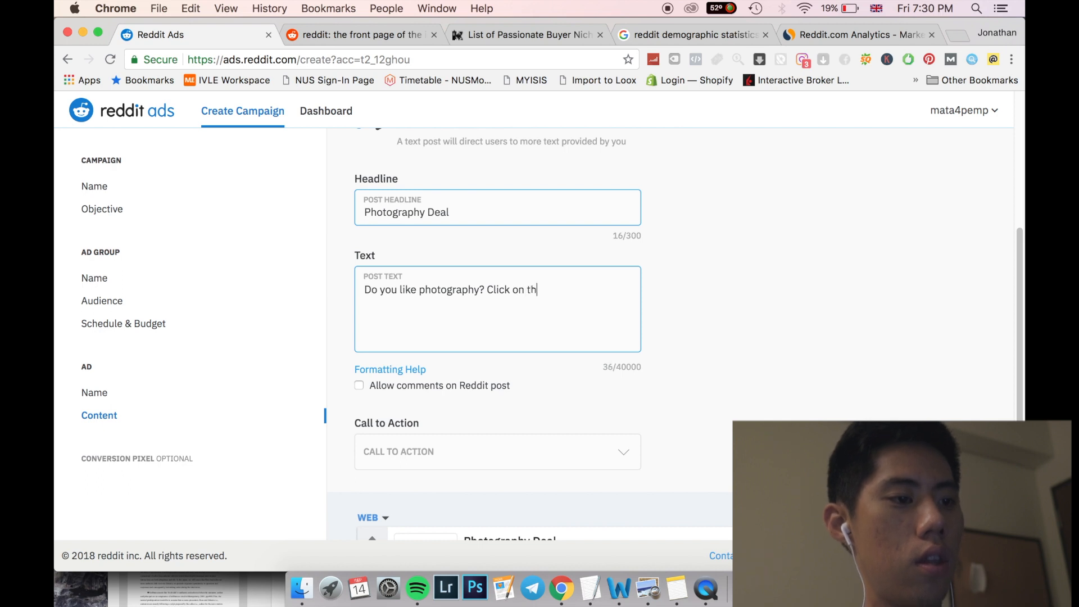
type("e ad below to get your discount code now!")
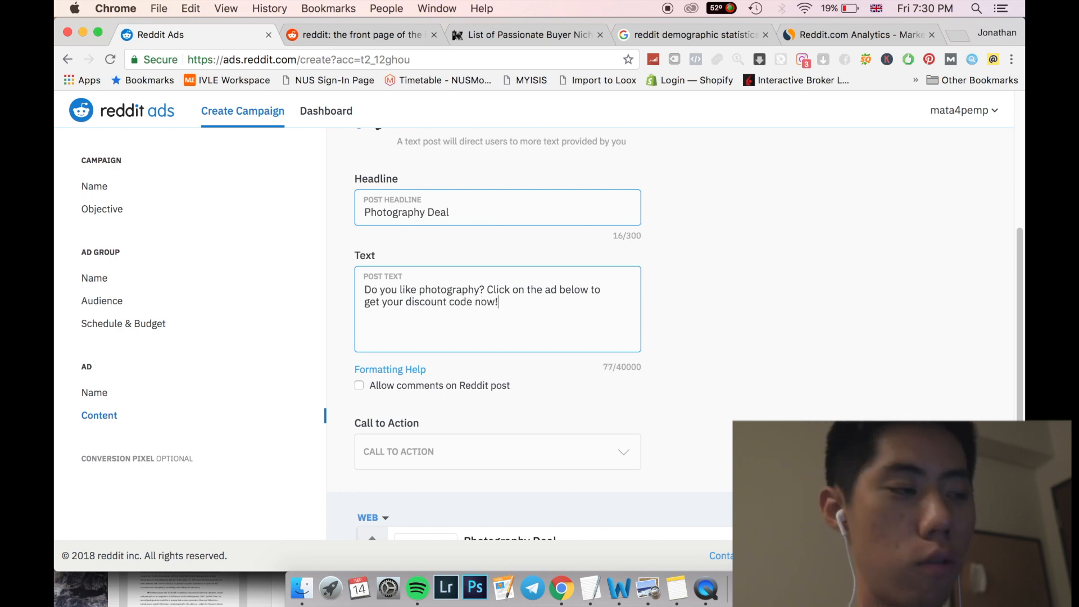
mouse_move(680, 411)
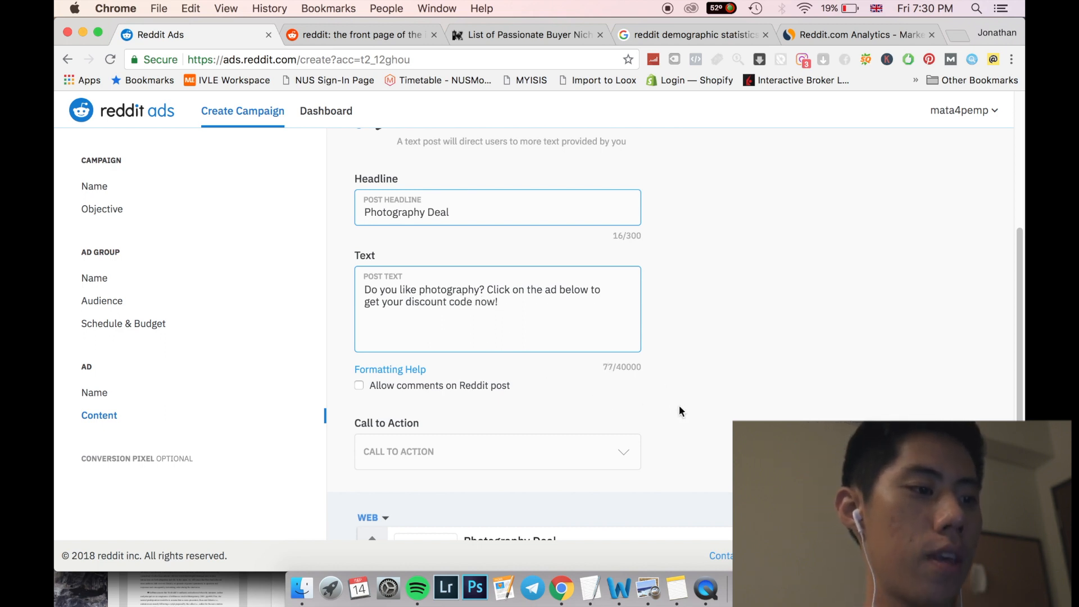
scroll("down", 3)
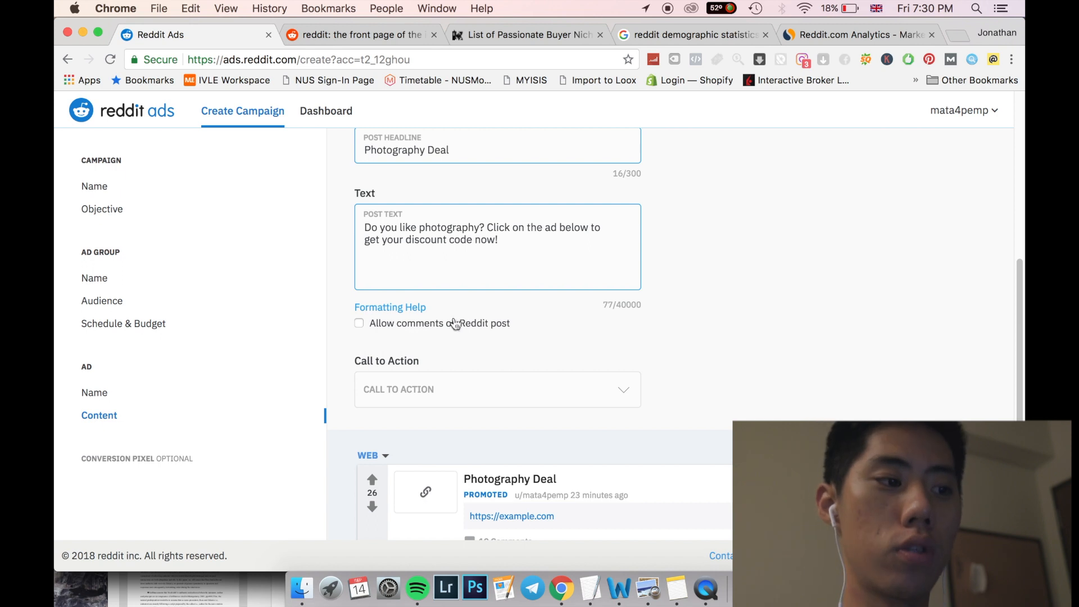
scroll("down", 3)
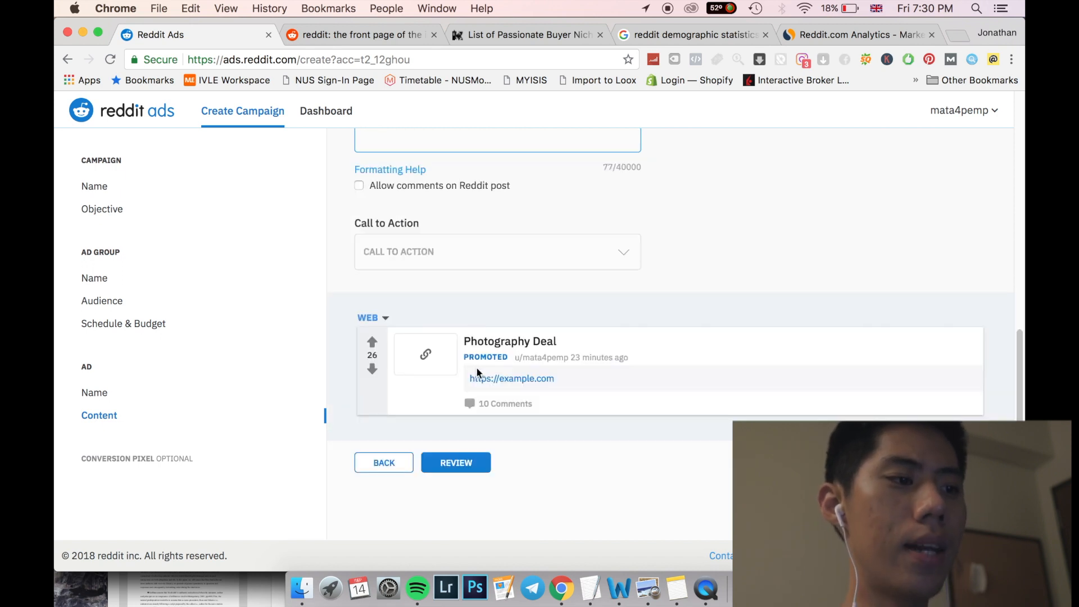
Choose Shop Now from the Call to Action dropdown.
left_click(497, 251)
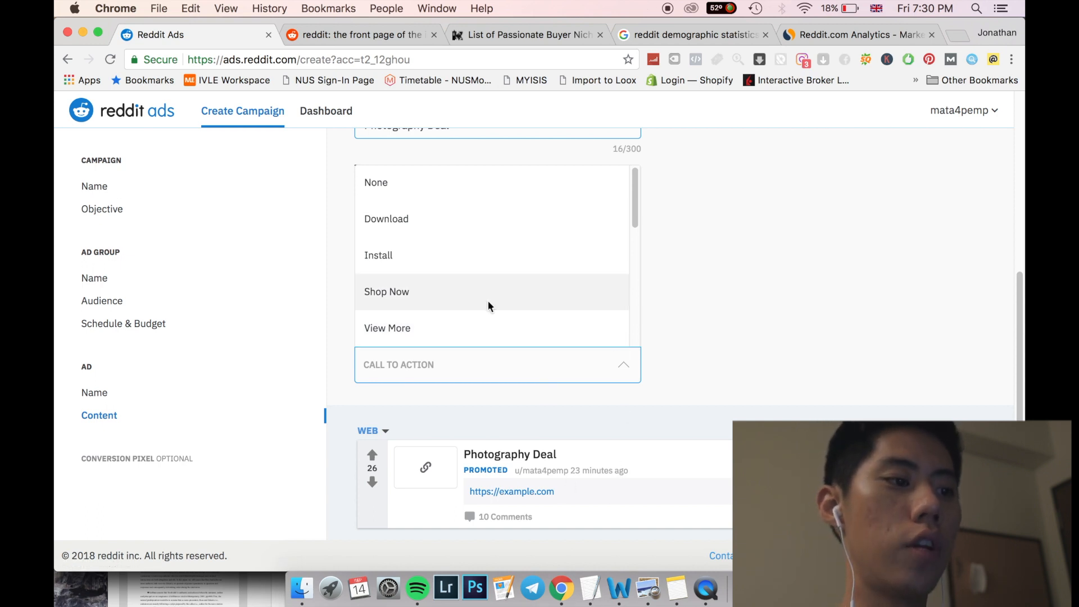
left_click(386, 292)
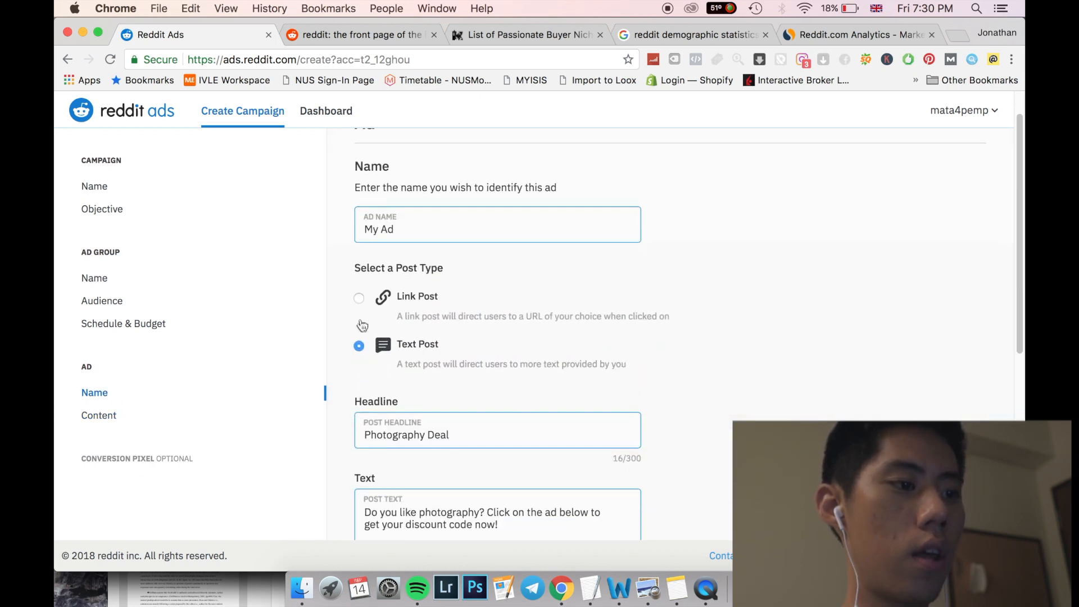
Switch the ad to a Link Post and review its link and image fields.
left_click(358, 297)
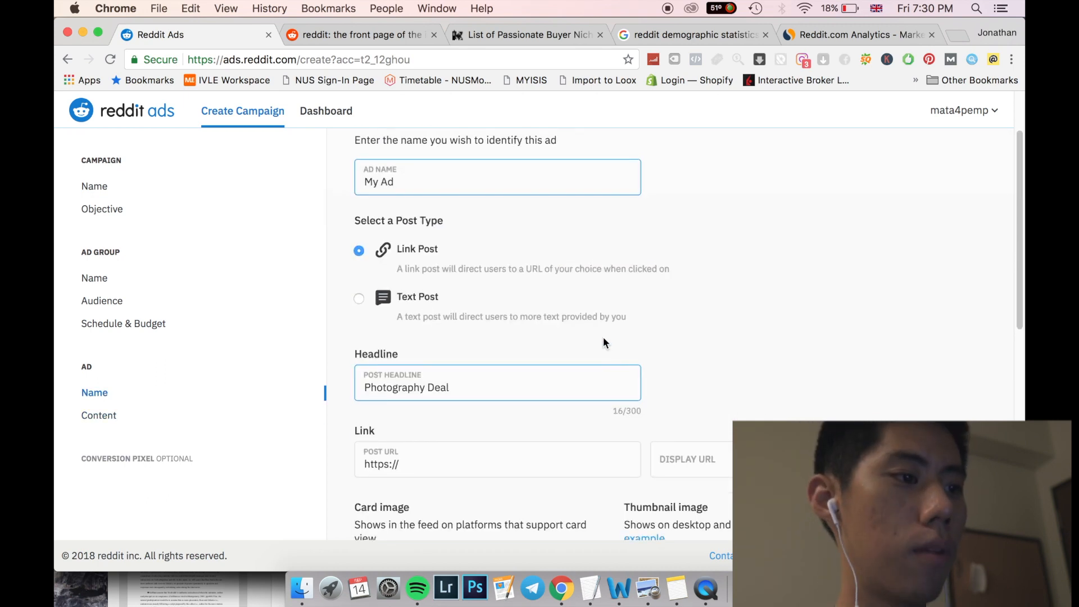
scroll("up", 3)
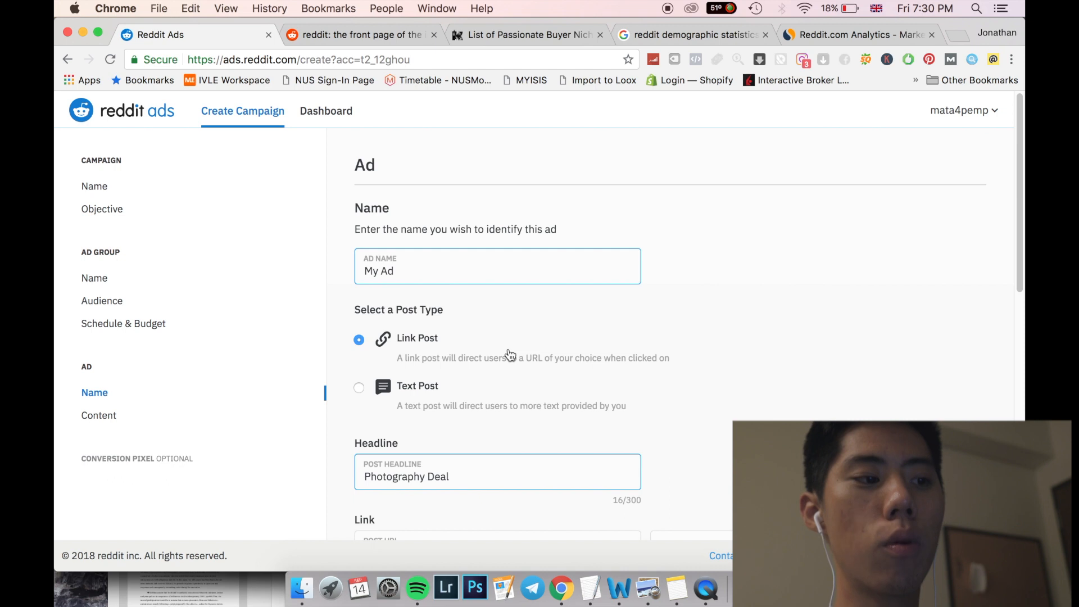
scroll("down", 3)
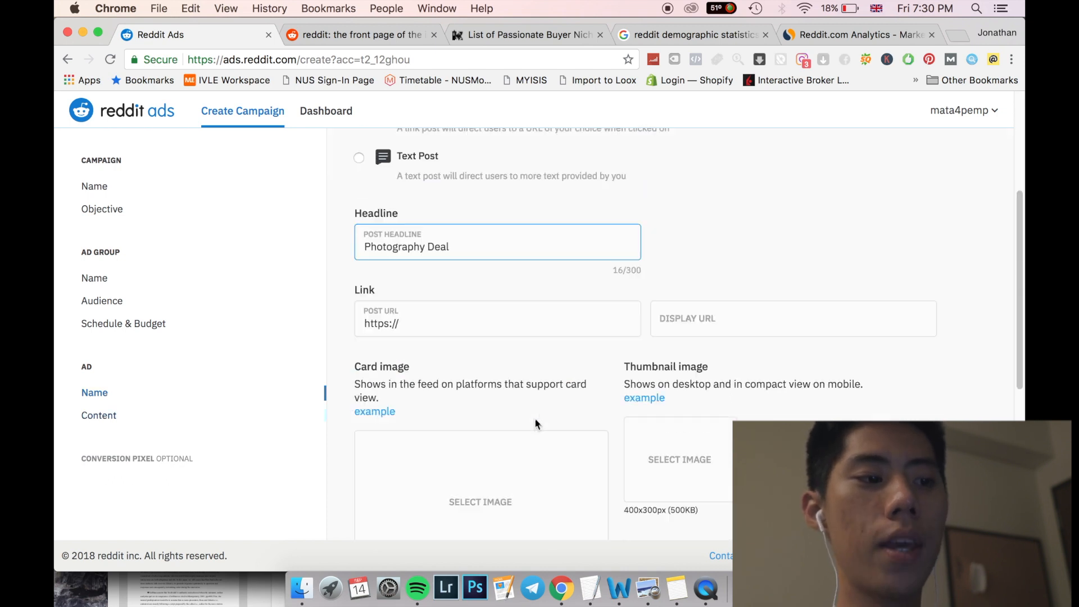
scroll("down", 3)
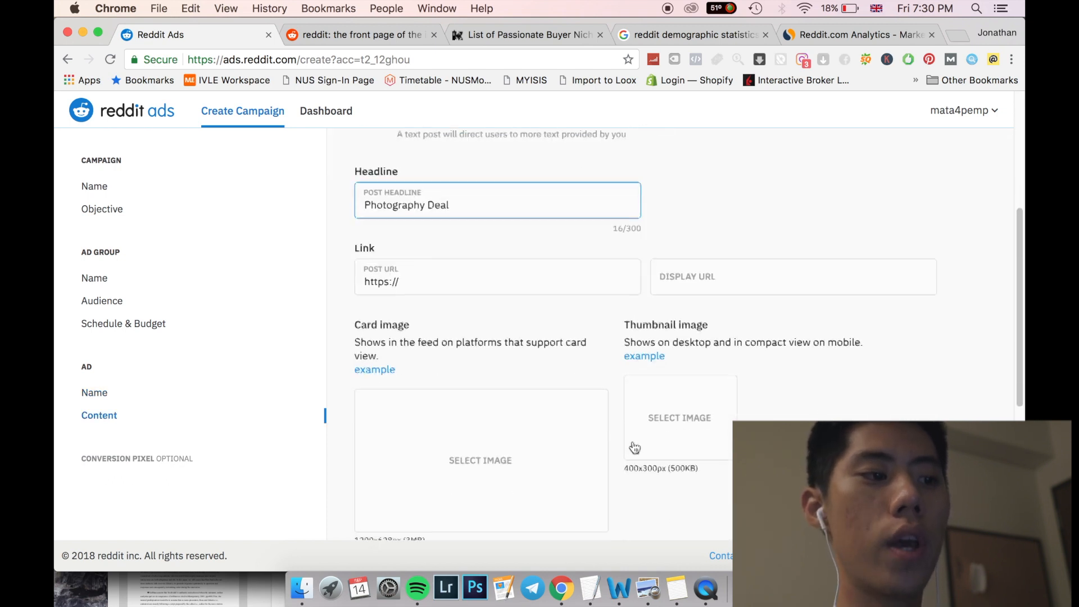
scroll("down", 3)
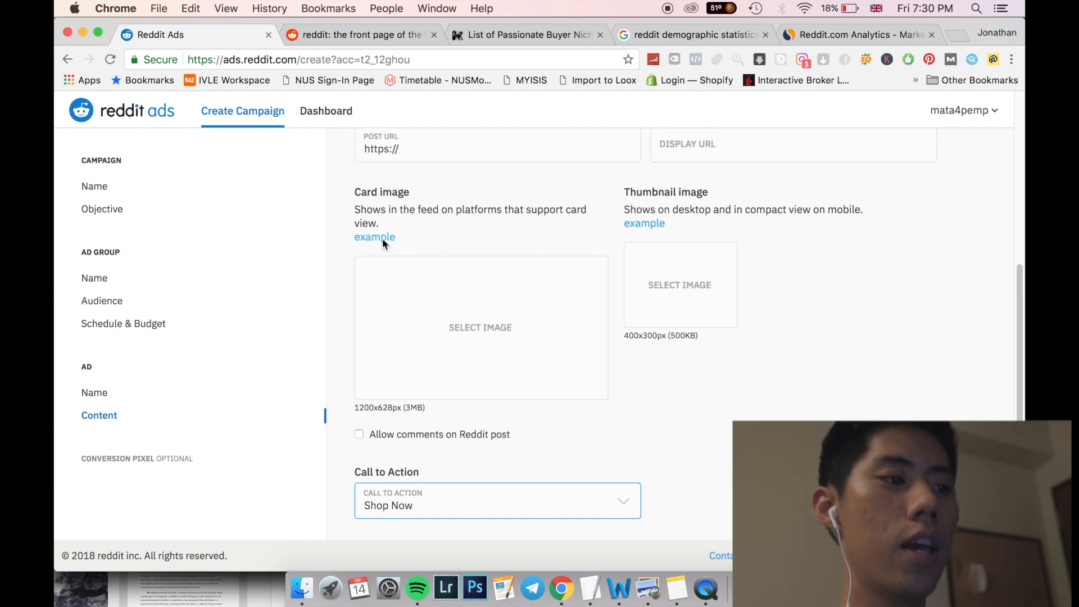
left_click(375, 237)
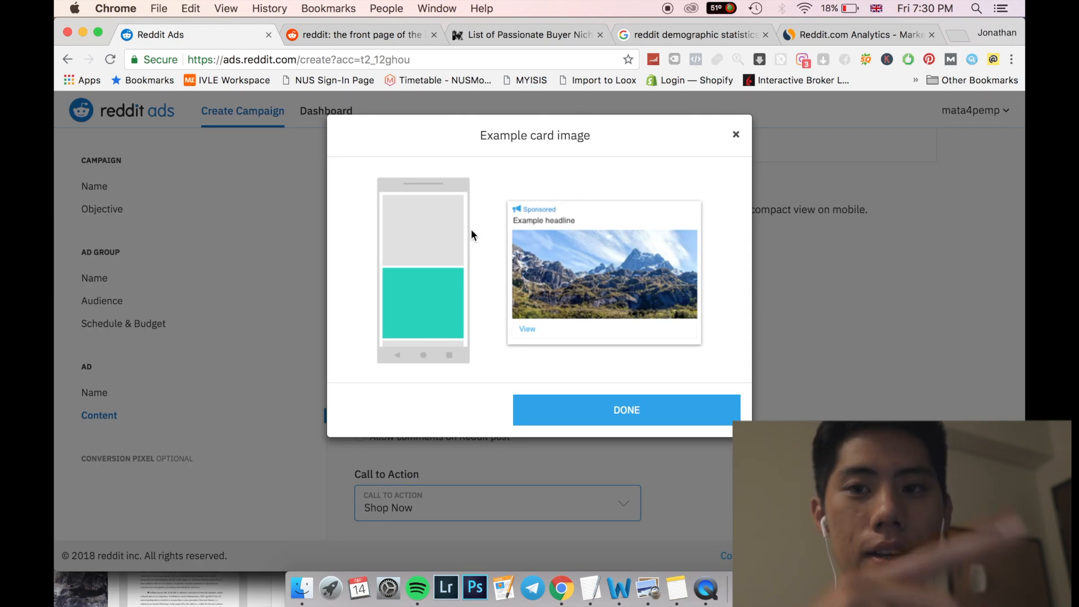
left_click(625, 410)
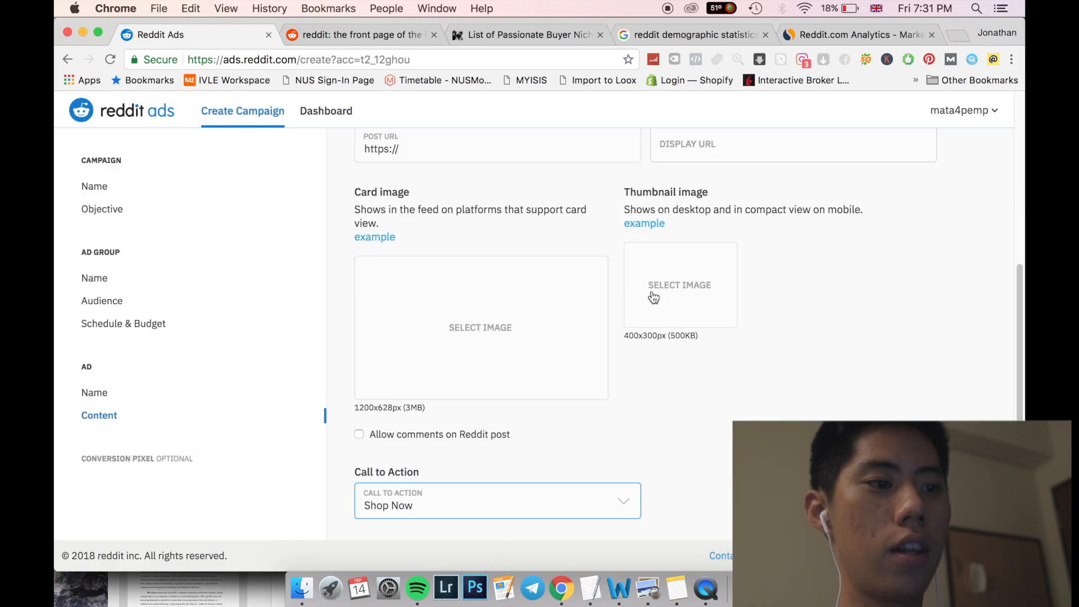
left_click(644, 223)
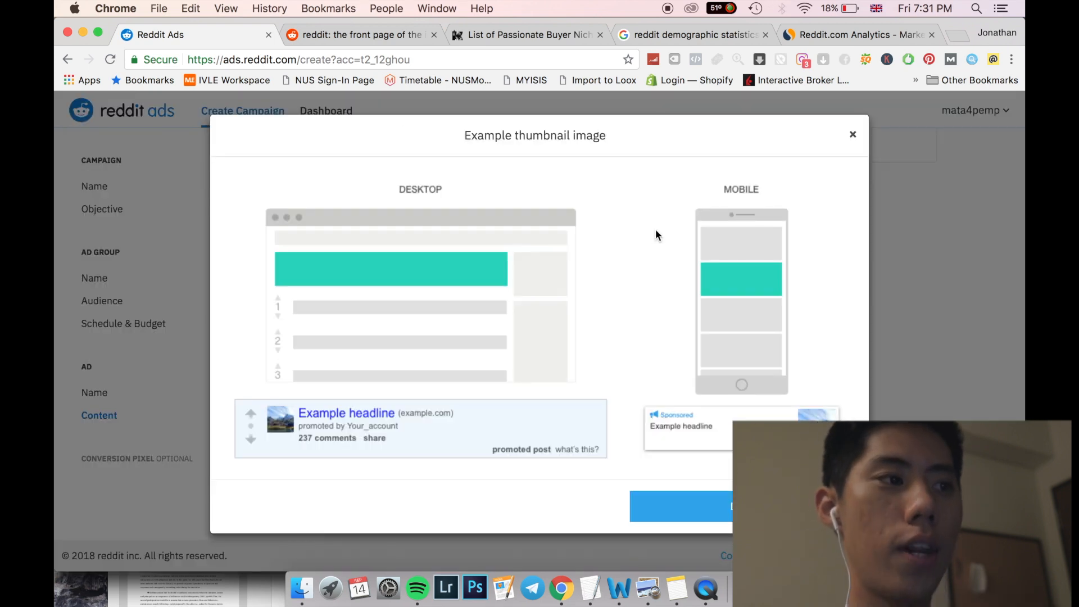
left_click(358, 35)
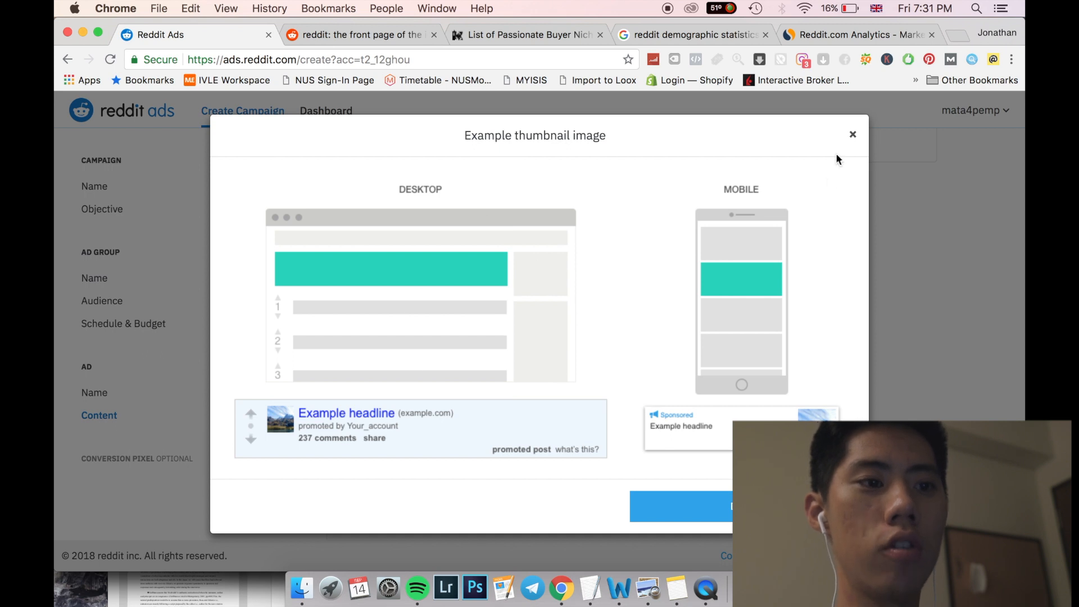
left_click(852, 134)
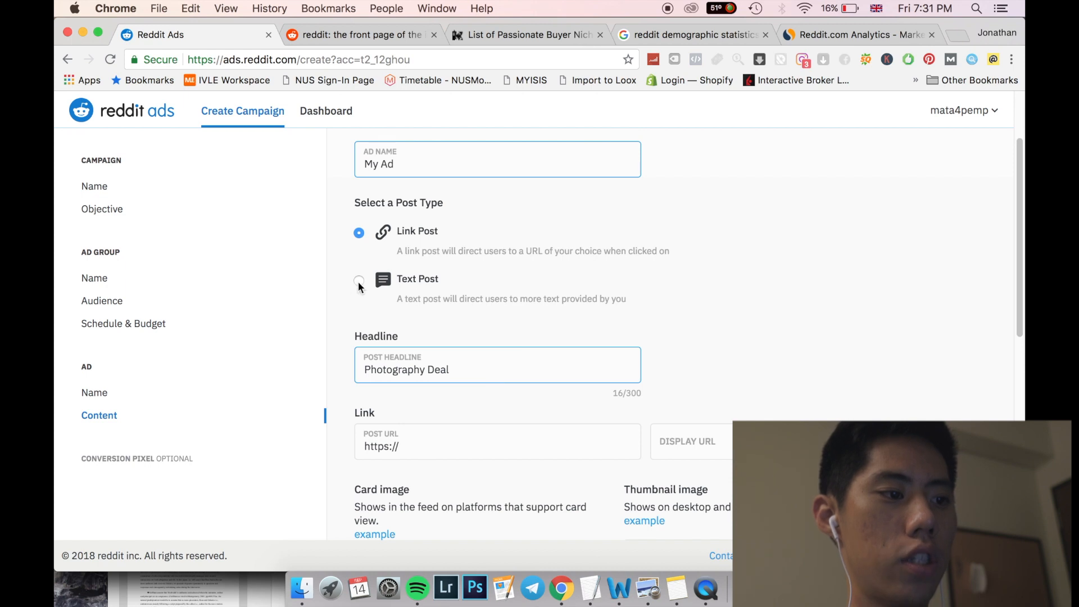
Review the campaign summary and submit the campaign for approval.
left_click(359, 280)
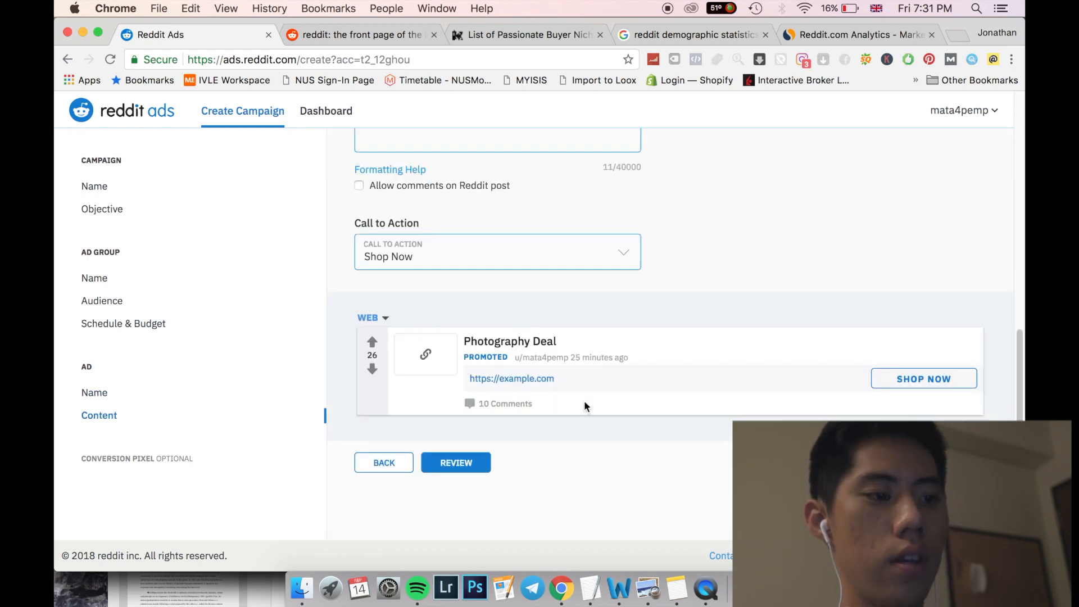
left_click(455, 463)
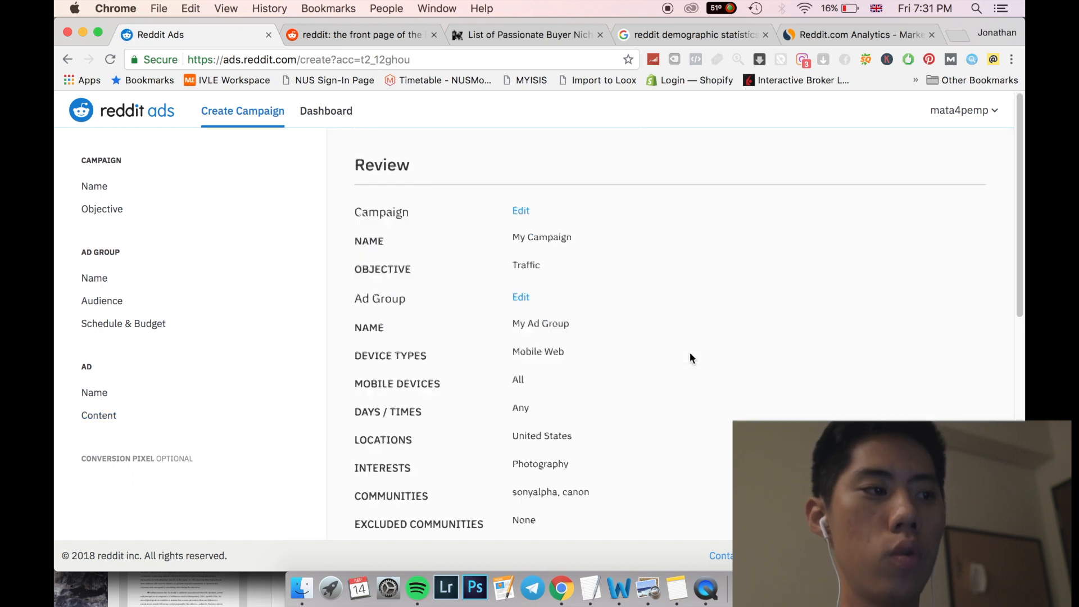
scroll("down", 3)
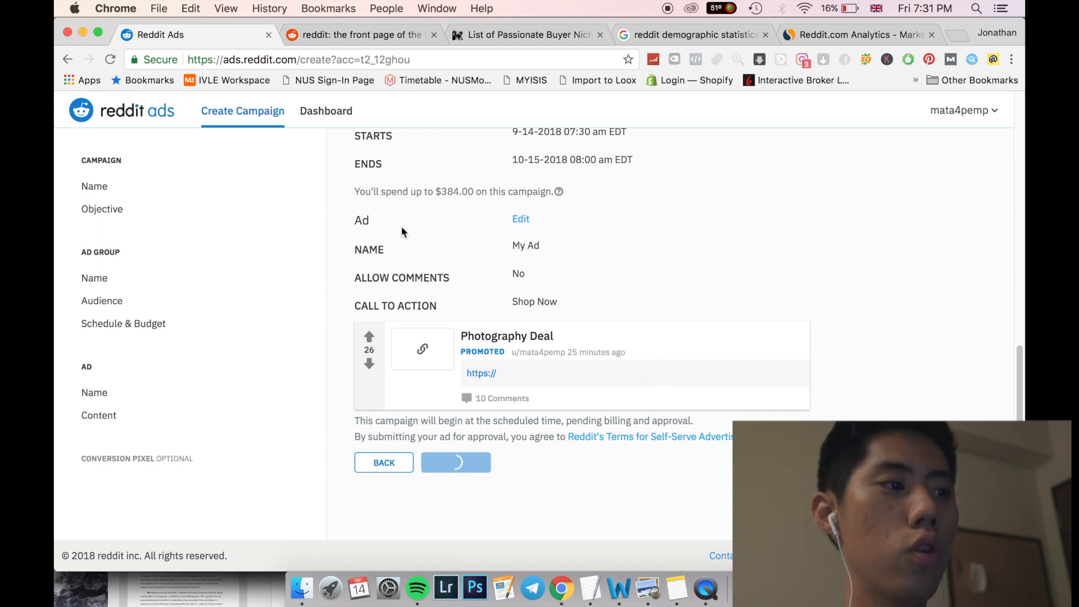
left_click(456, 463)
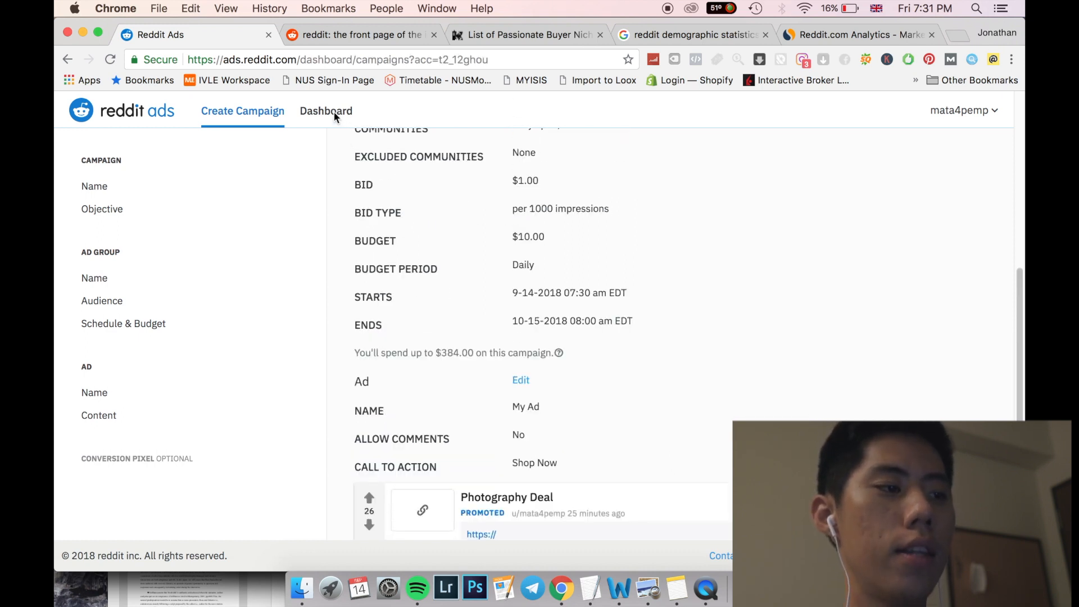
Go to the campaigns dashboard listing My Campaign and Default Campaign.
left_click(325, 110)
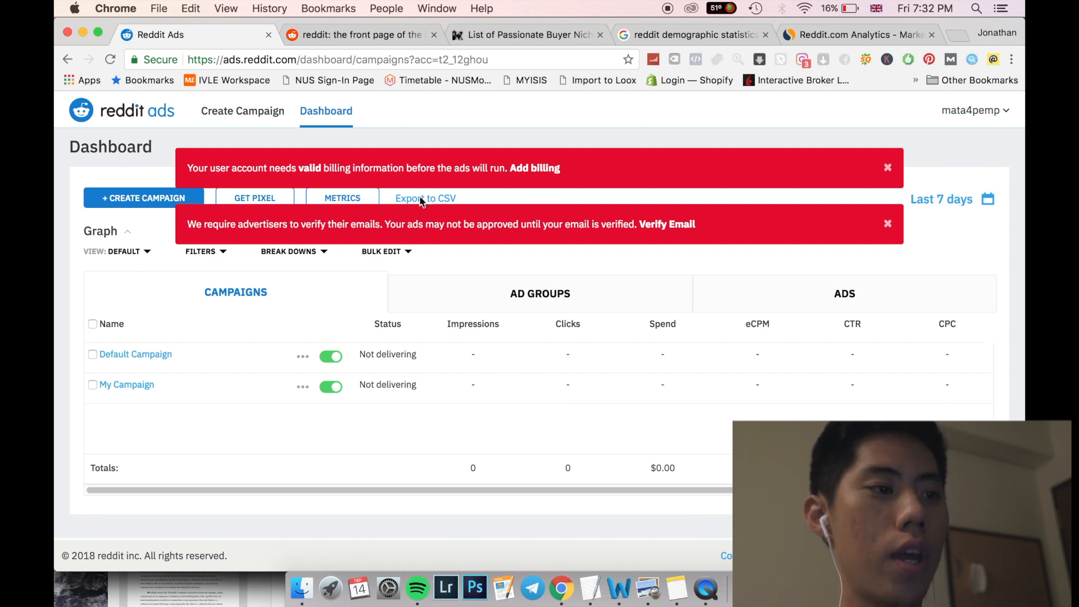
mouse_move(447, 210)
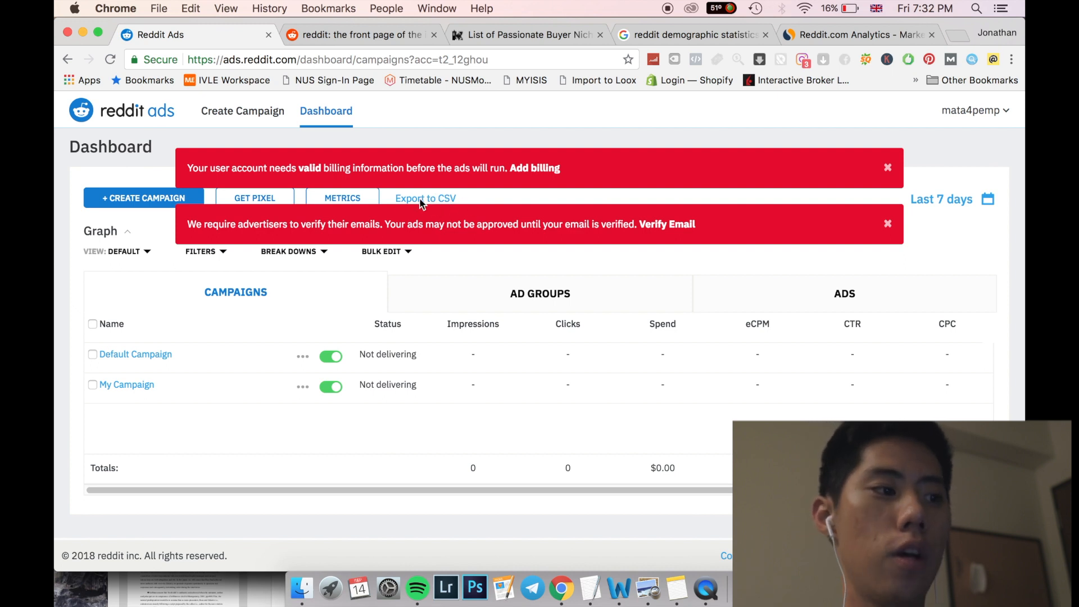
mouse_move(255, 203)
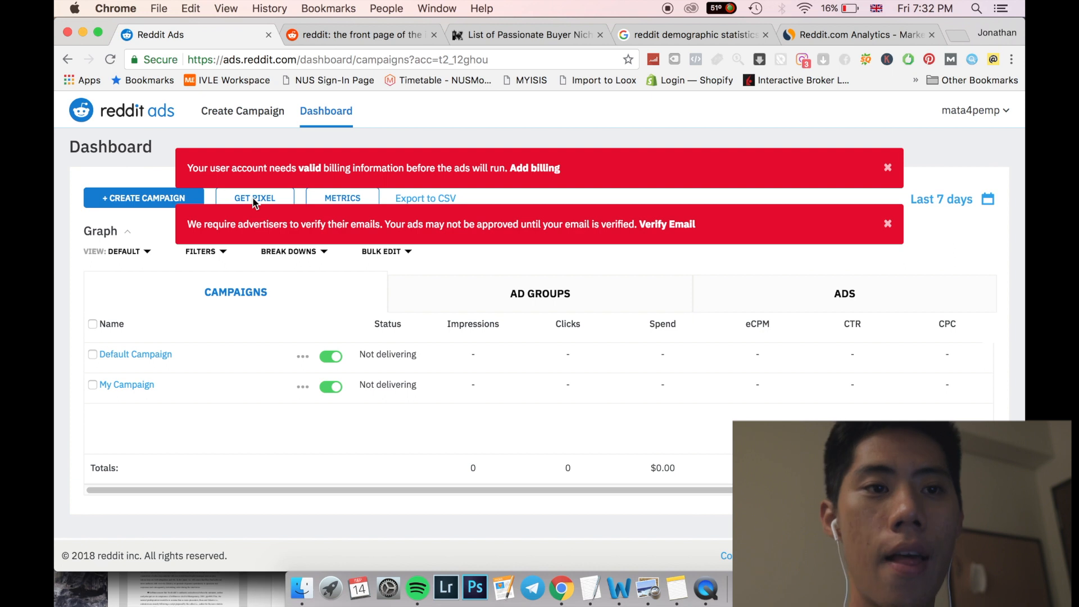